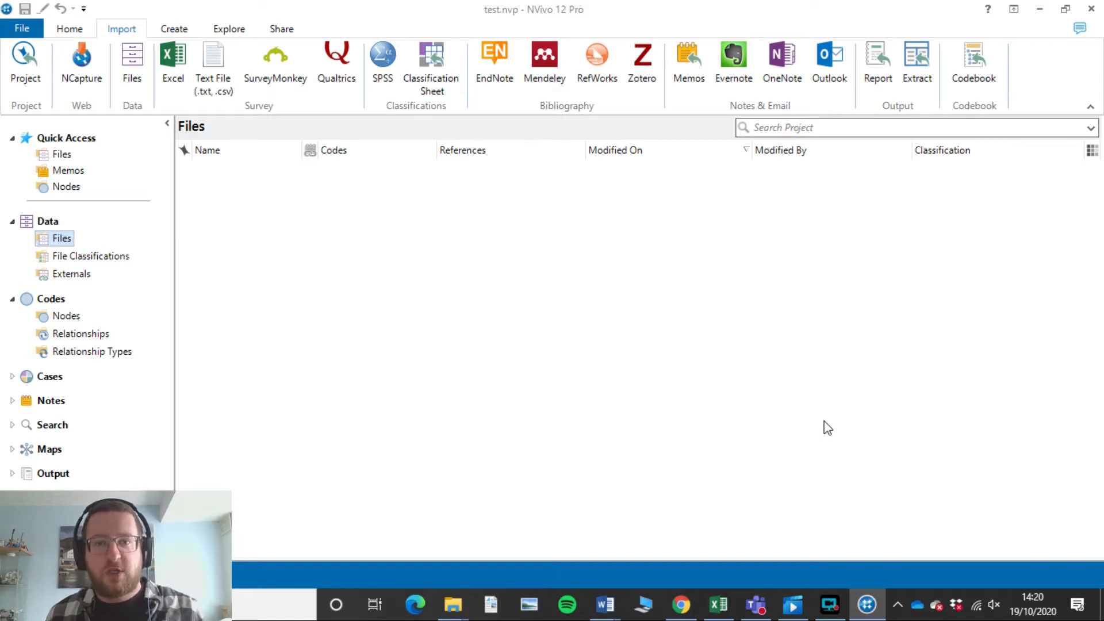
{"action": "mouse_move", "coordinate": [750, 411]}
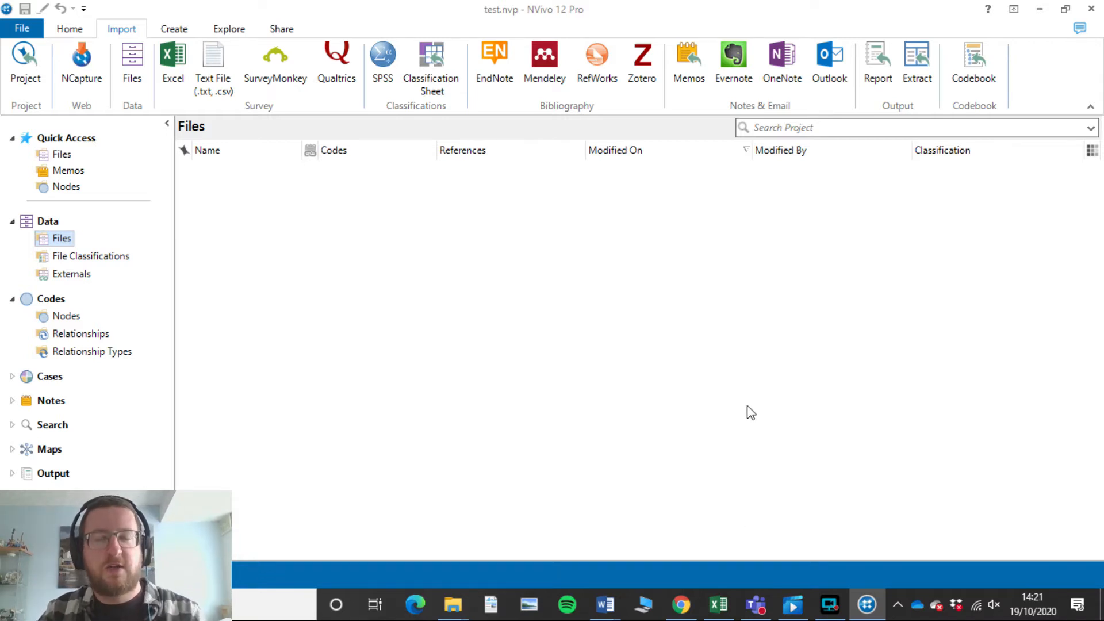
{"action": "mouse_move", "coordinate": [450, 248]}
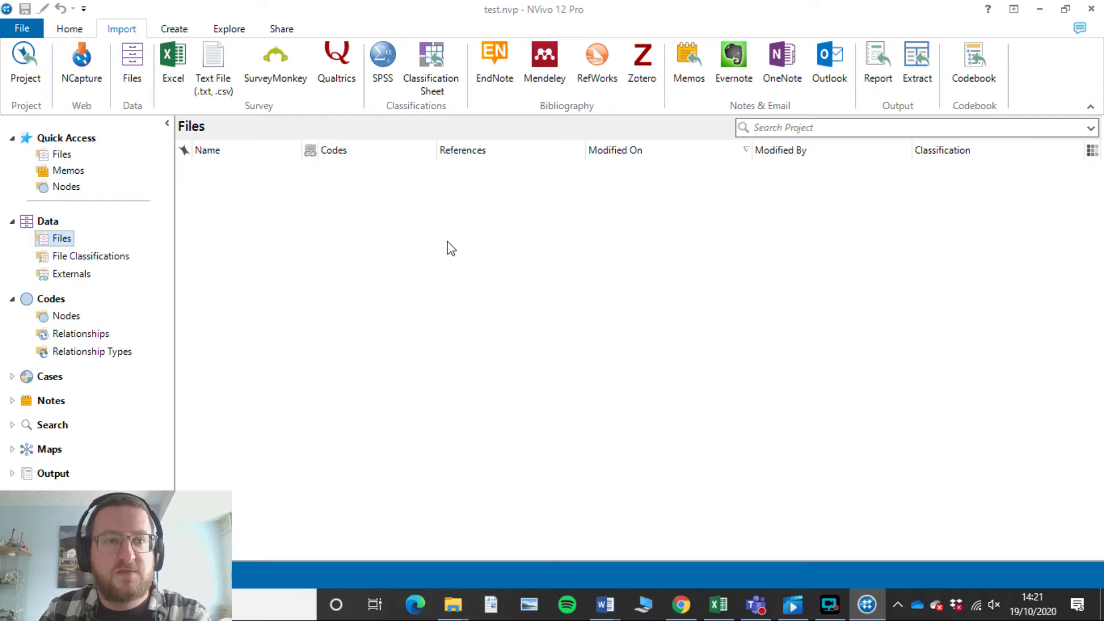
{"action": "mouse_move", "coordinate": [247, 225]}
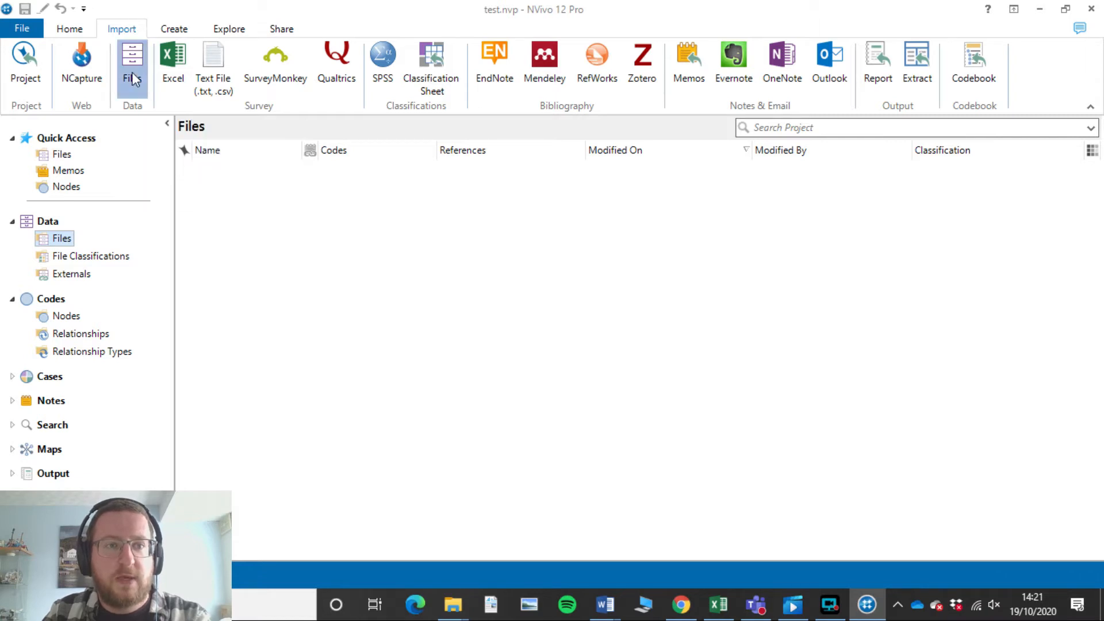
Step: Import the AnthonyIJSAP.MP3 interview recording into the project's Files
{"action": "left_click", "coordinate": [132, 63]}
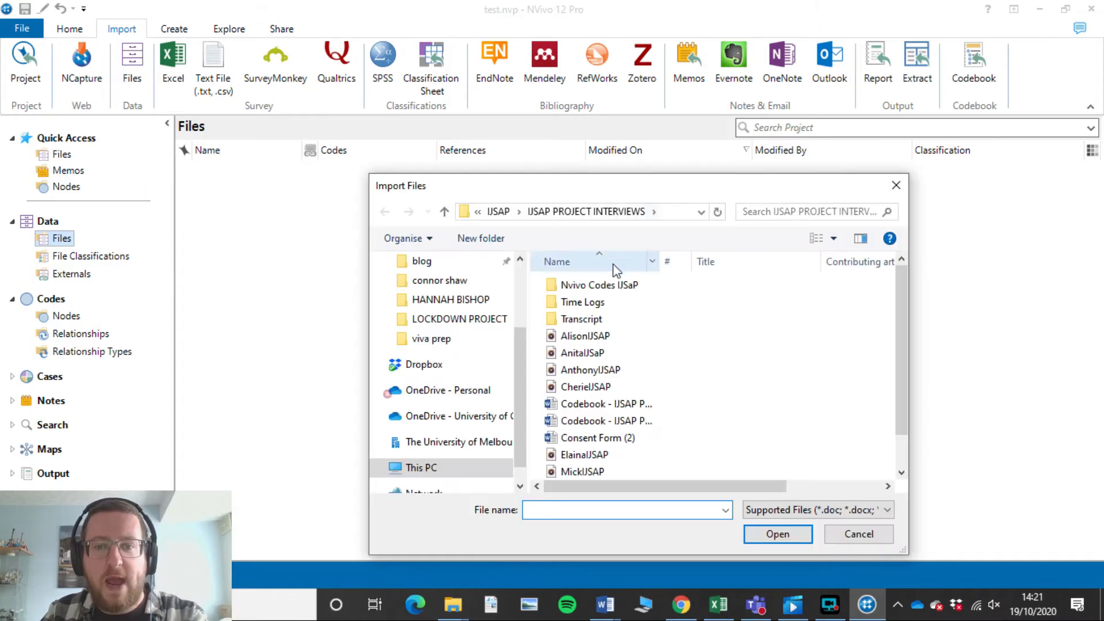
{"action": "left_click", "coordinate": [584, 336]}
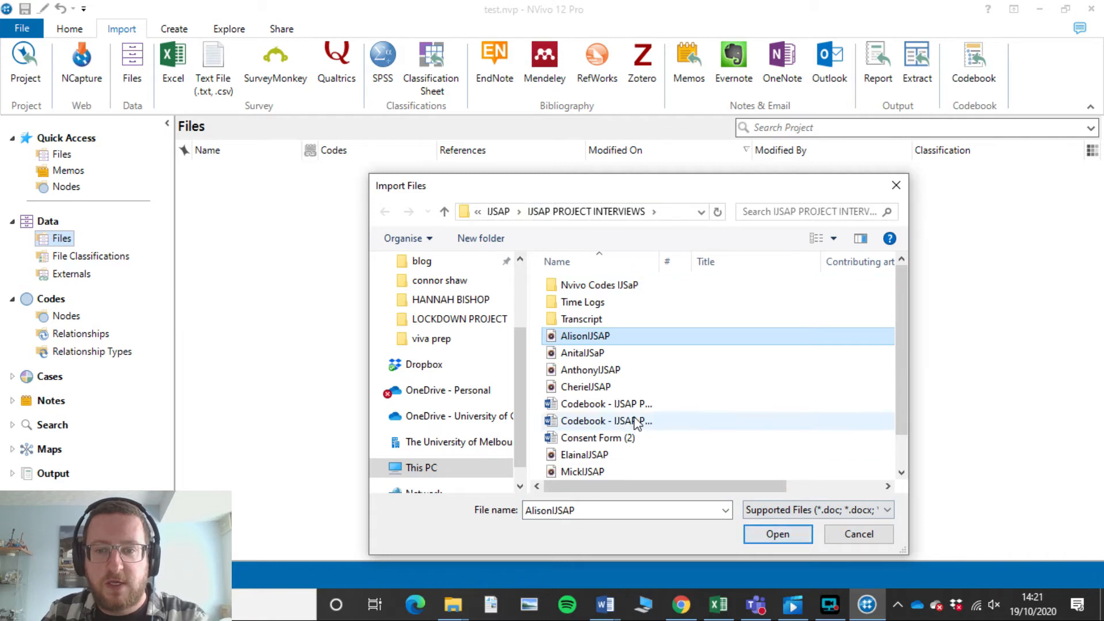
{"action": "left_click", "coordinate": [777, 533]}
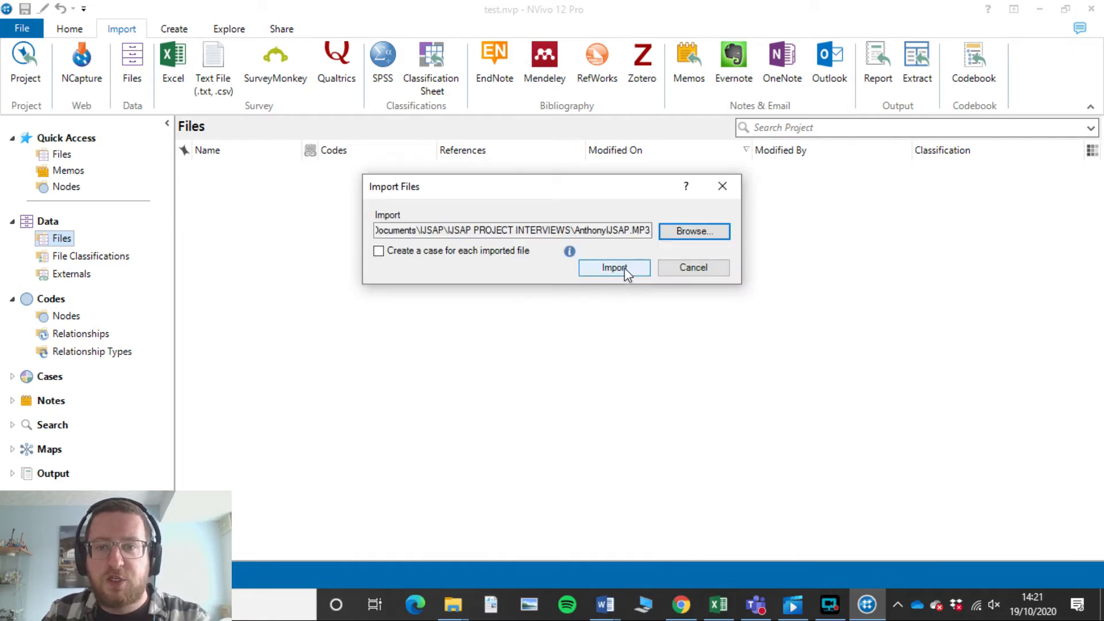
{"action": "left_click", "coordinate": [613, 268]}
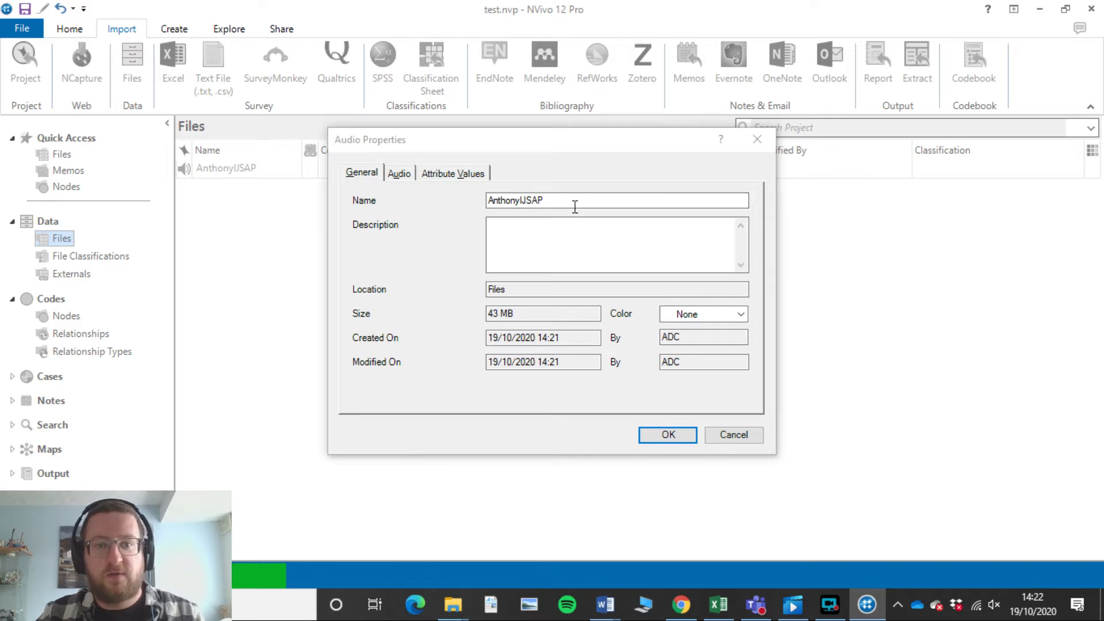
{"action": "left_click", "coordinate": [616, 245]}
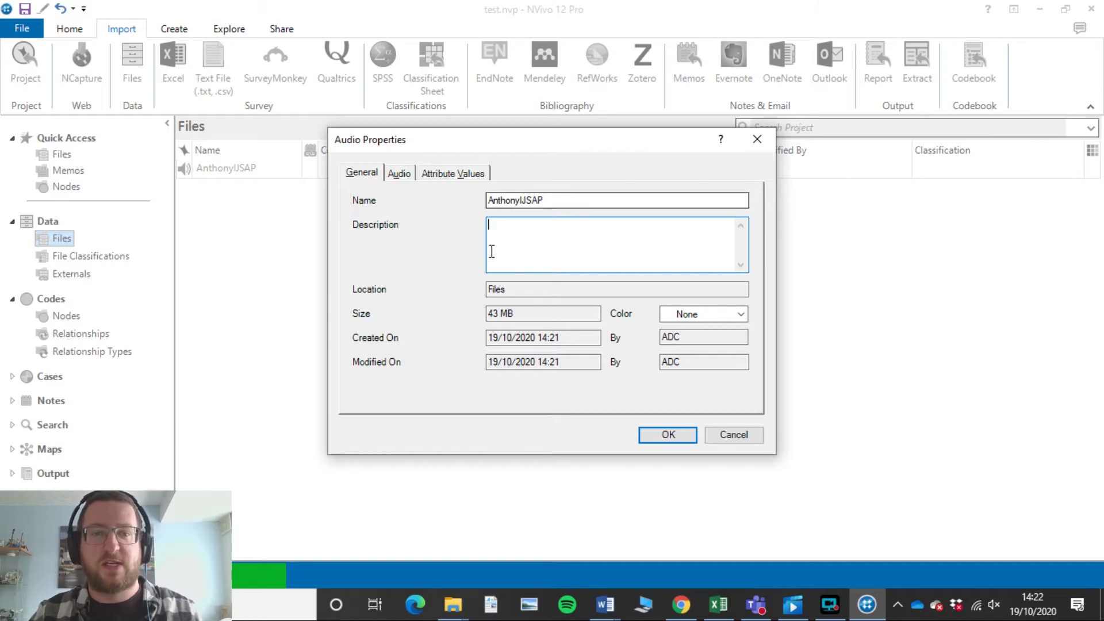
{"action": "mouse_move", "coordinate": [628, 263]}
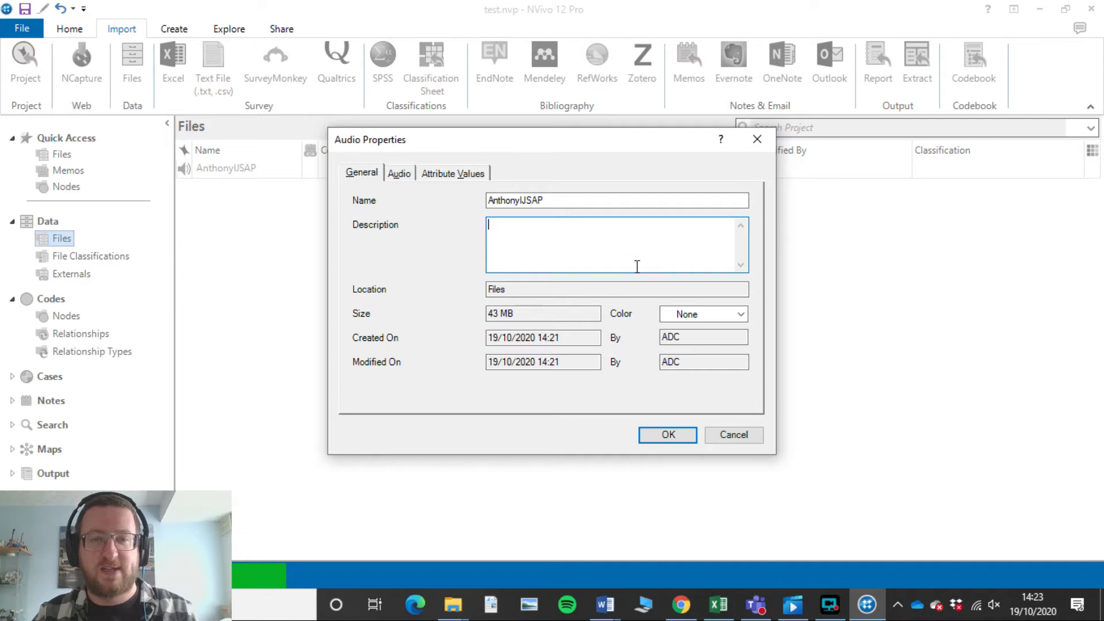
{"action": "left_click", "coordinate": [398, 173]}
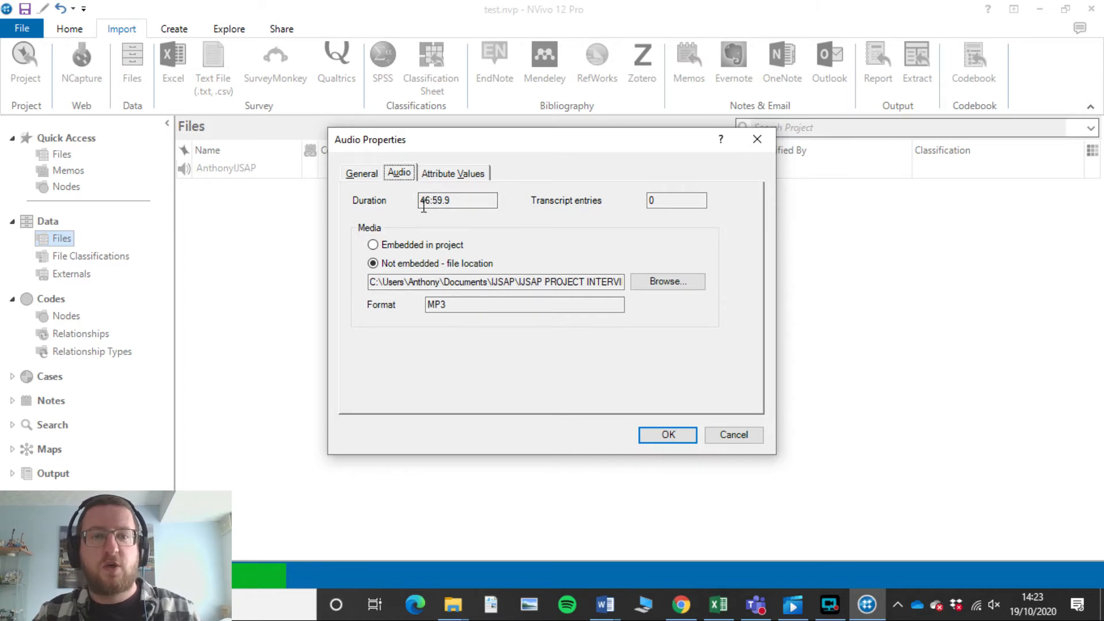
{"action": "mouse_move", "coordinate": [483, 216]}
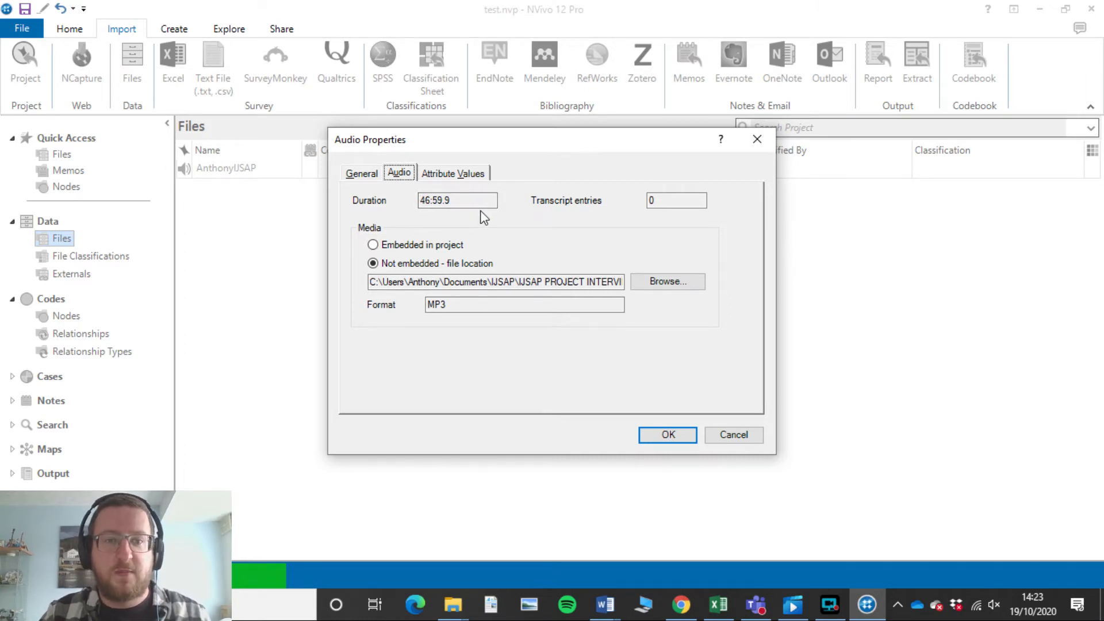
{"action": "mouse_move", "coordinate": [373, 244]}
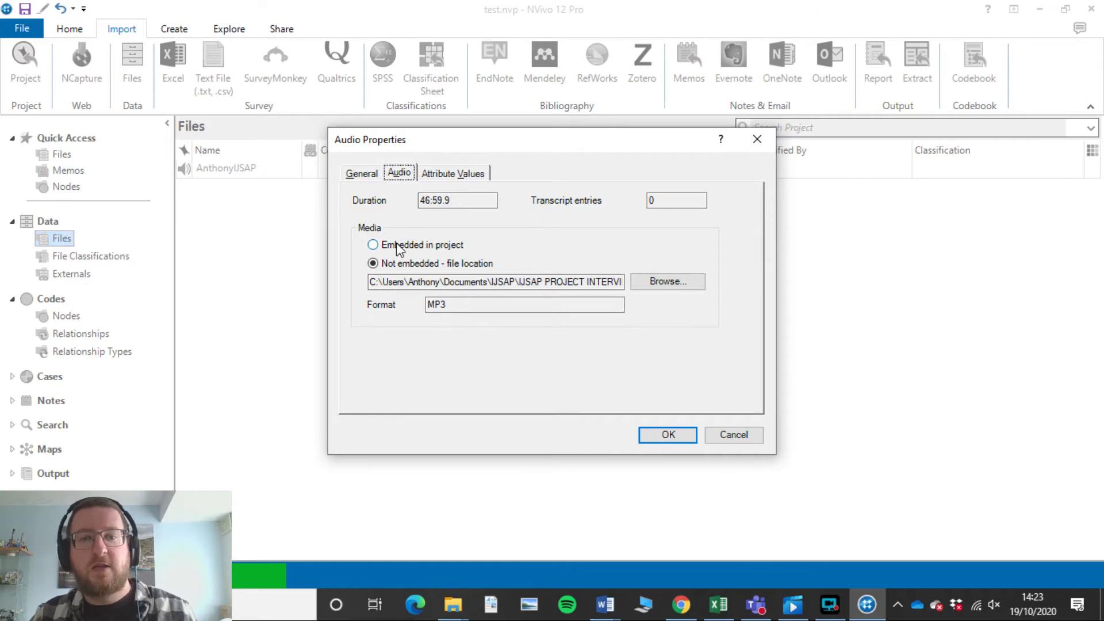
{"action": "mouse_move", "coordinate": [361, 175]}
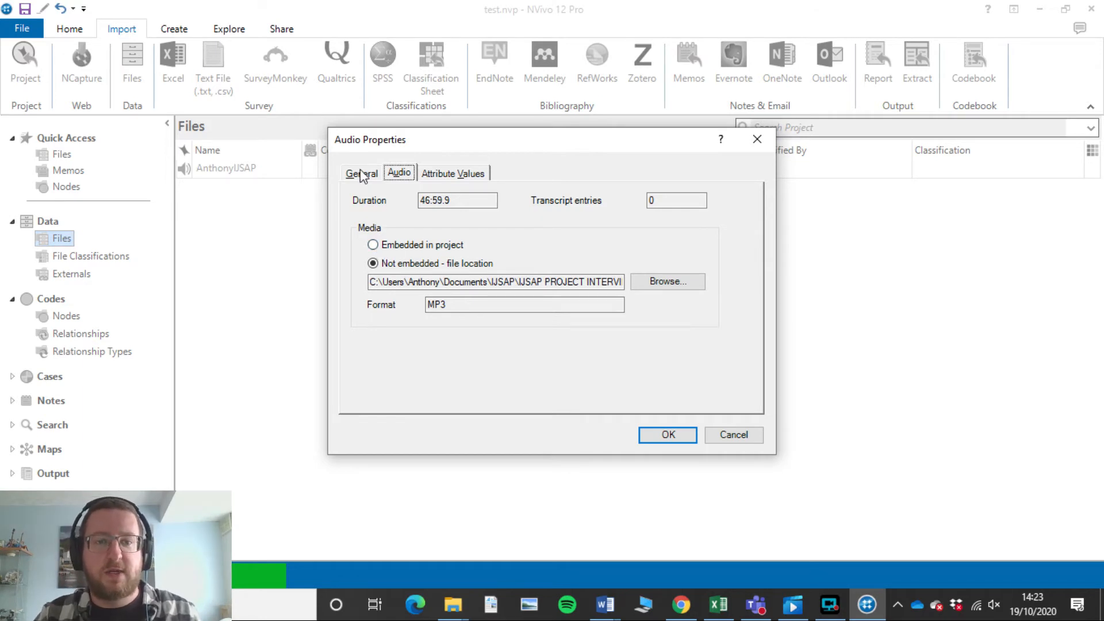
{"action": "left_click", "coordinate": [360, 173]}
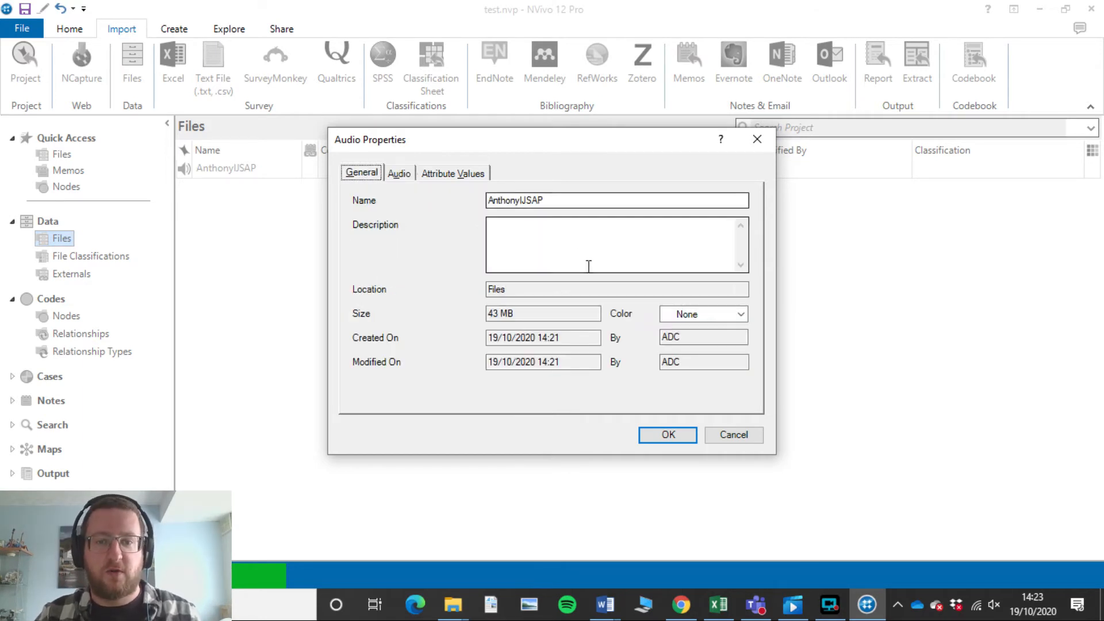
{"action": "mouse_move", "coordinate": [649, 423]}
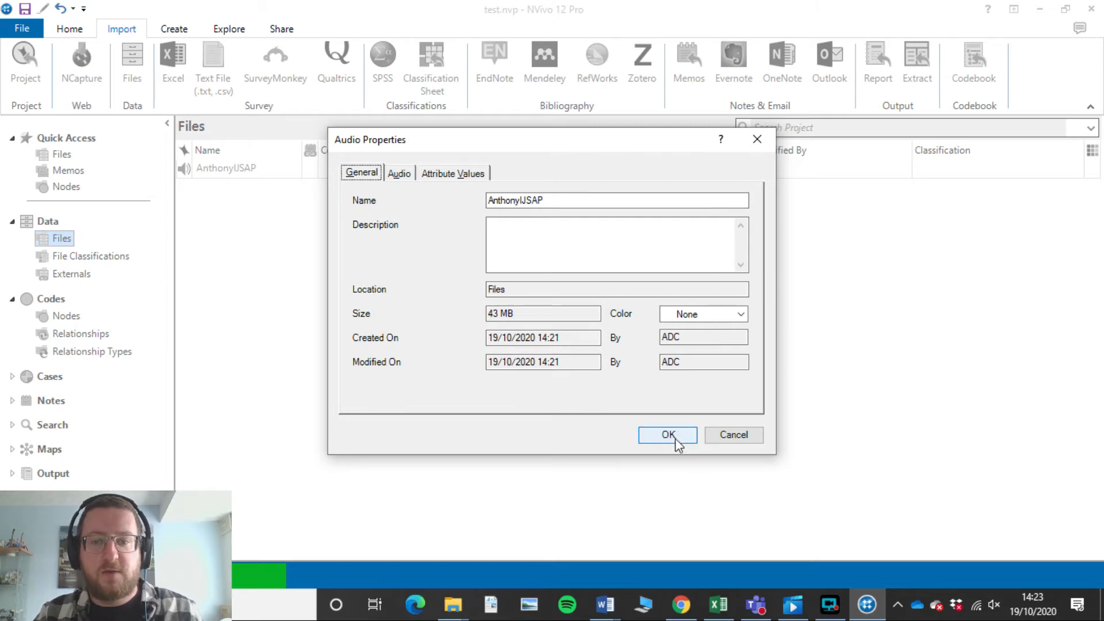
Step: Accept the AnthonyIJSAP audio properties and select the audio in the Files list
{"action": "left_click", "coordinate": [667, 435]}
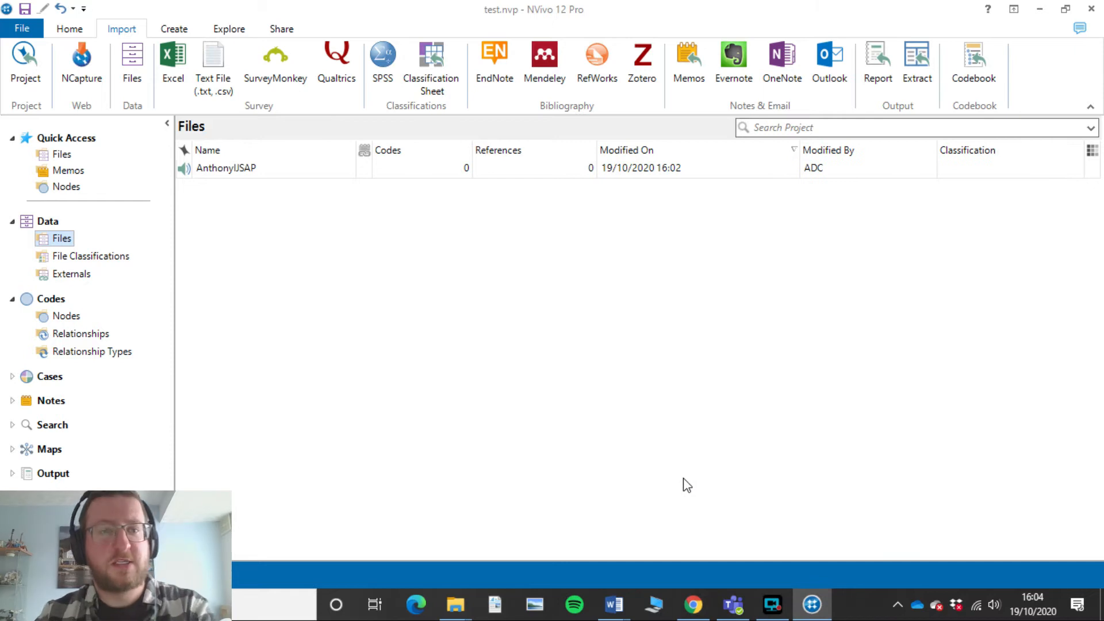
{"action": "mouse_move", "coordinate": [501, 269]}
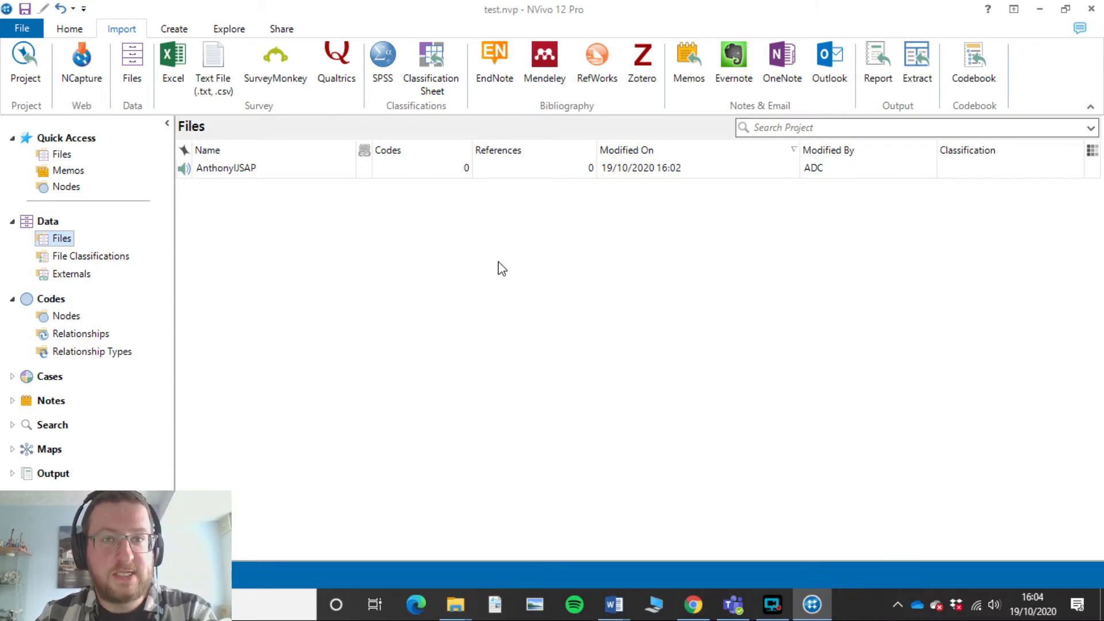
{"action": "mouse_move", "coordinate": [239, 159]}
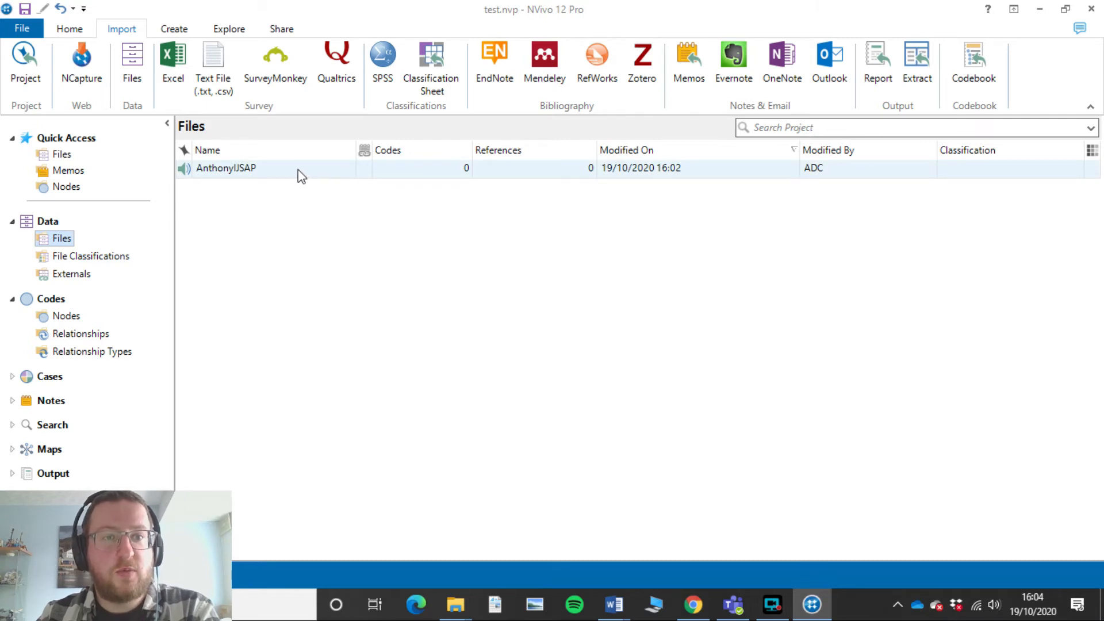
{"action": "left_click", "coordinate": [226, 168]}
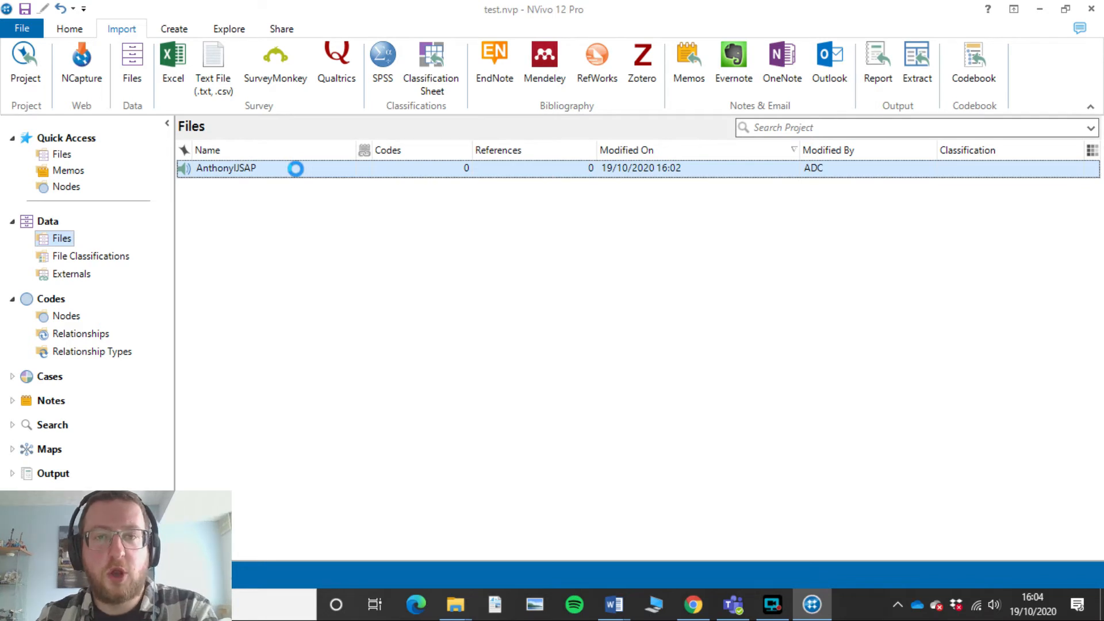
{"action": "double_click", "coordinate": [226, 167]}
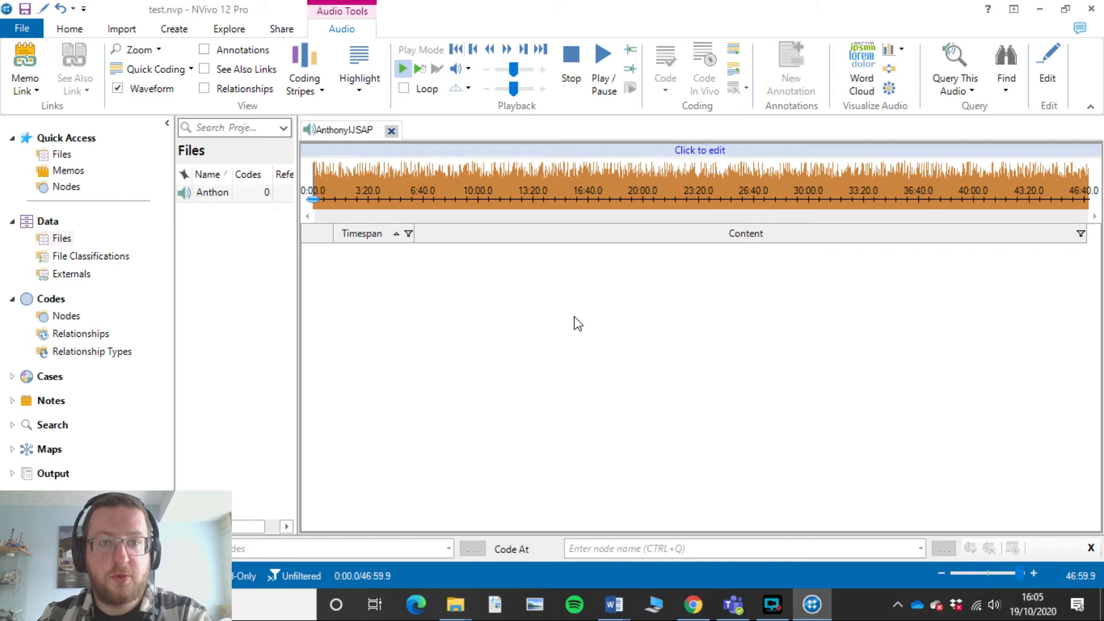
{"action": "mouse_move", "coordinate": [686, 332]}
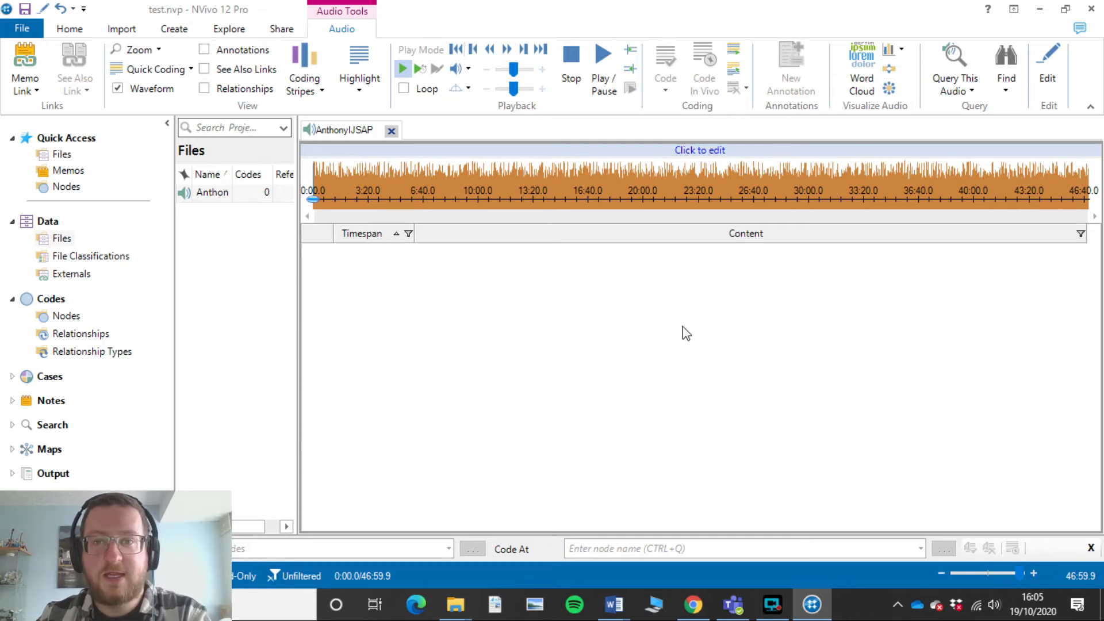
{"action": "mouse_move", "coordinate": [695, 188]}
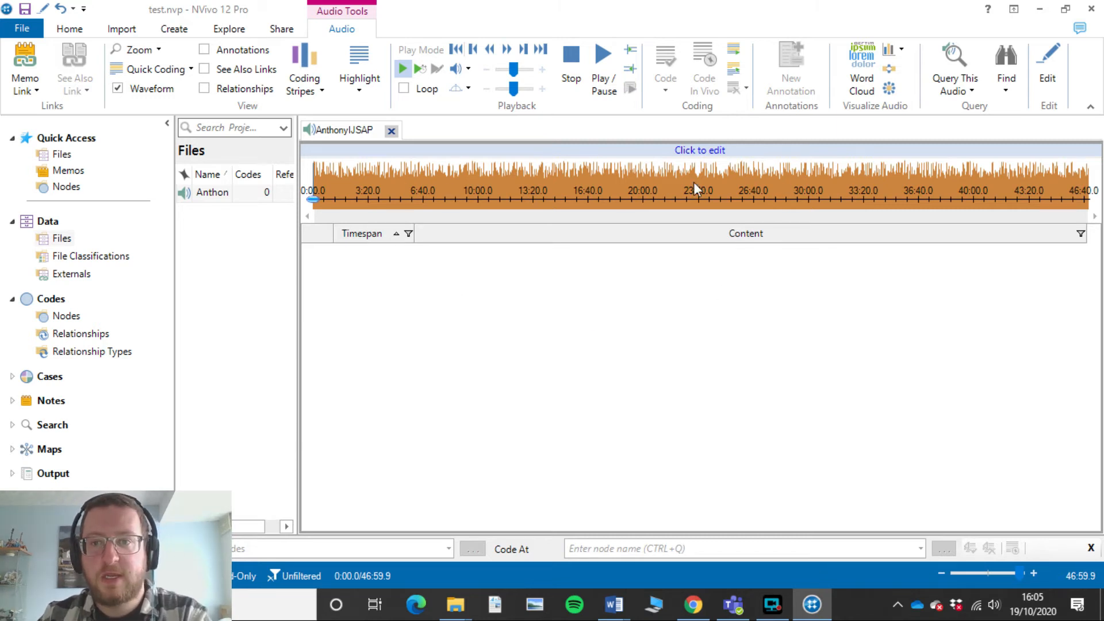
{"action": "mouse_move", "coordinate": [320, 345]}
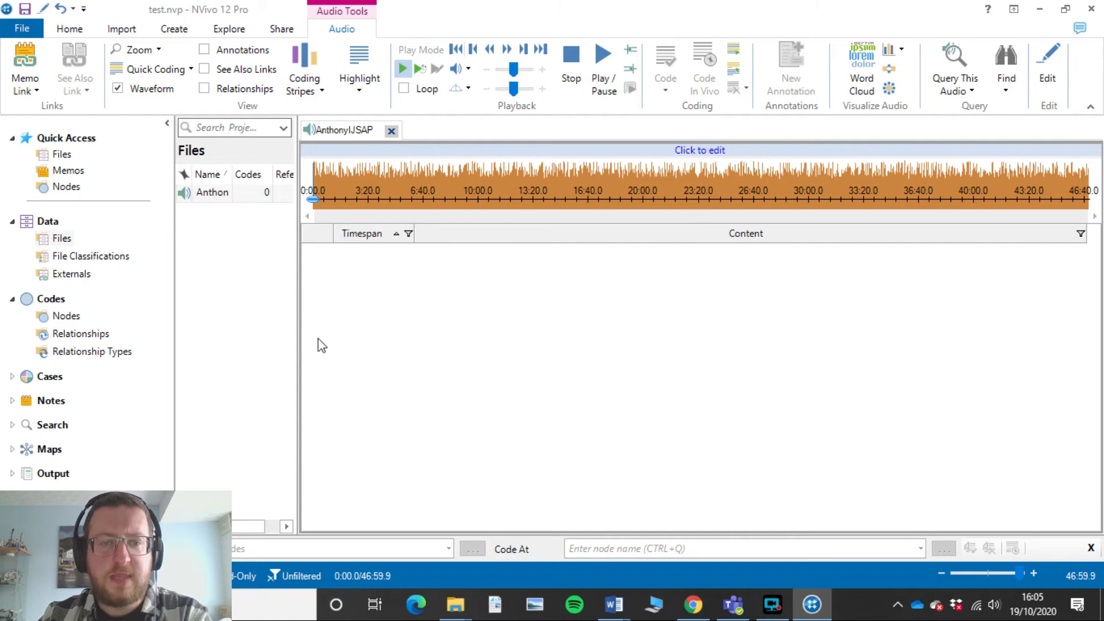
{"action": "mouse_move", "coordinate": [609, 349]}
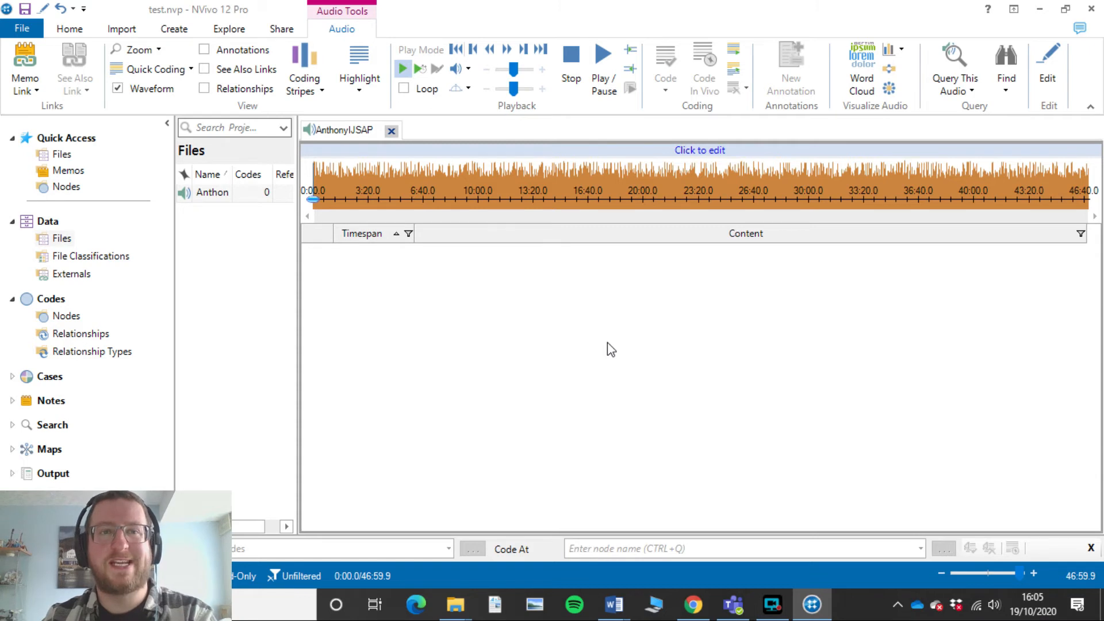
{"action": "mouse_move", "coordinate": [603, 347]}
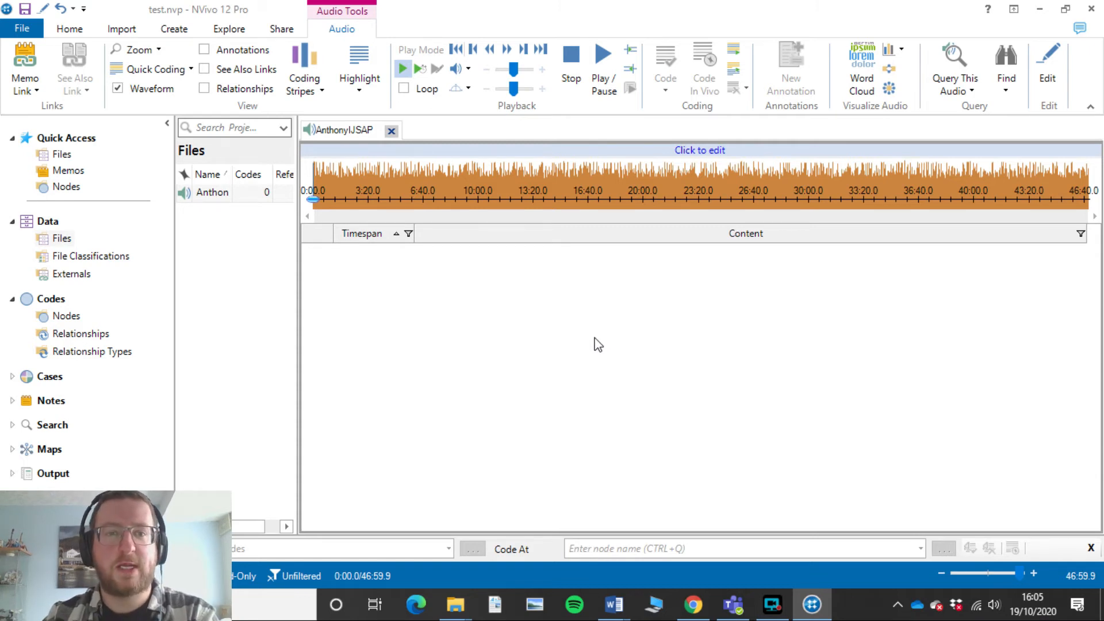
{"action": "mouse_move", "coordinate": [1047, 67]}
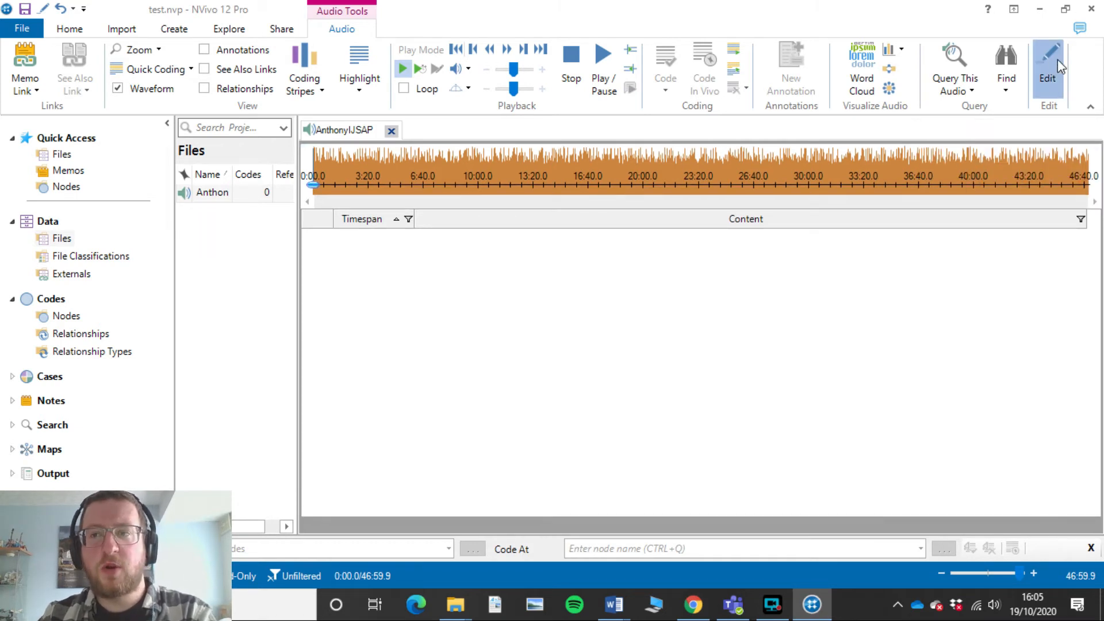
Step: Transcribe row one as 'test one two, okay.' timed 0:00.0–0:08.6
{"action": "left_click", "coordinate": [1048, 69]}
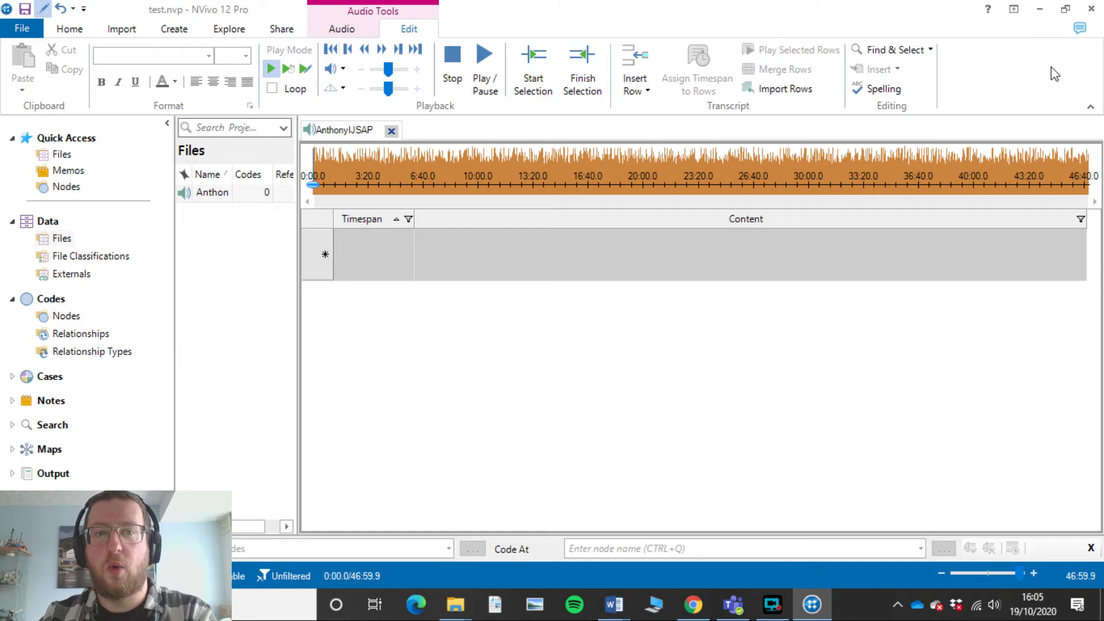
{"action": "mouse_move", "coordinate": [700, 331]}
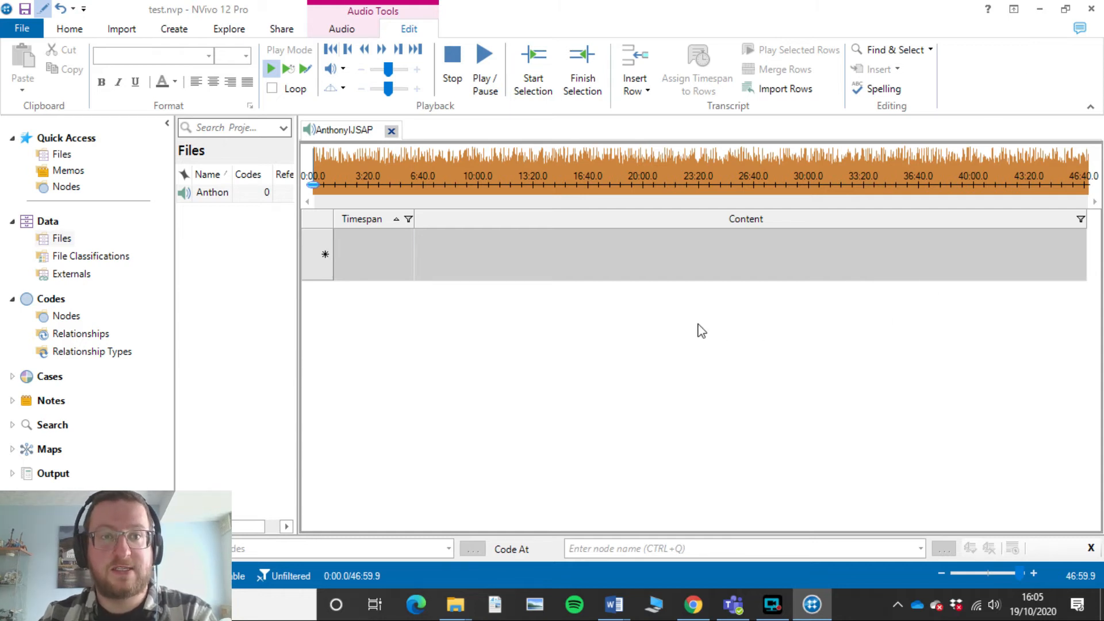
{"action": "mouse_move", "coordinate": [304, 69]}
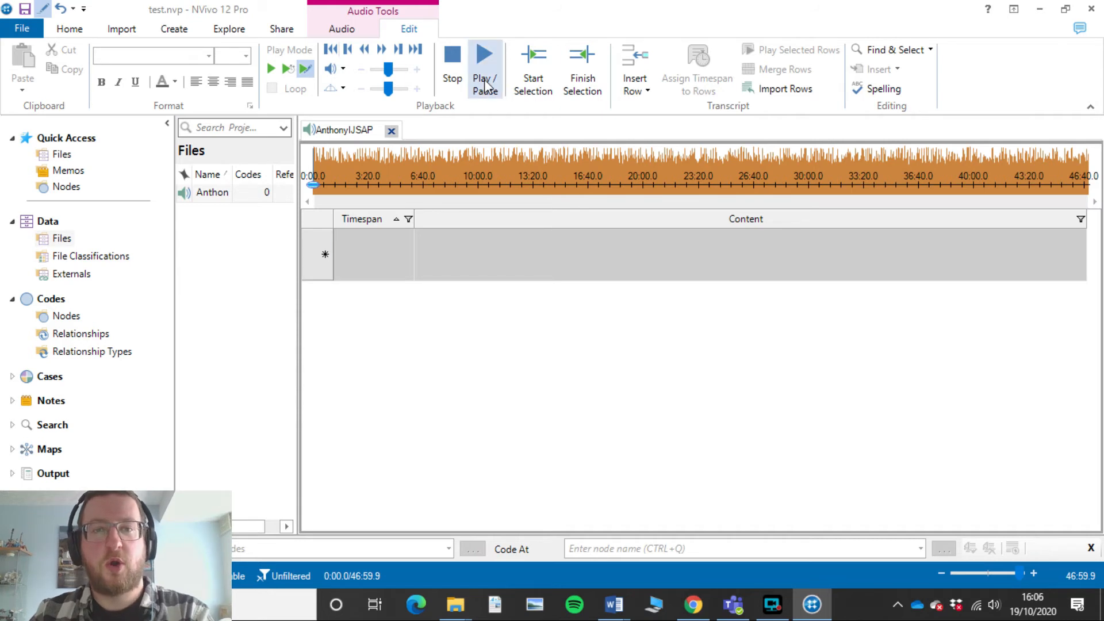
{"action": "mouse_move", "coordinate": [486, 63]}
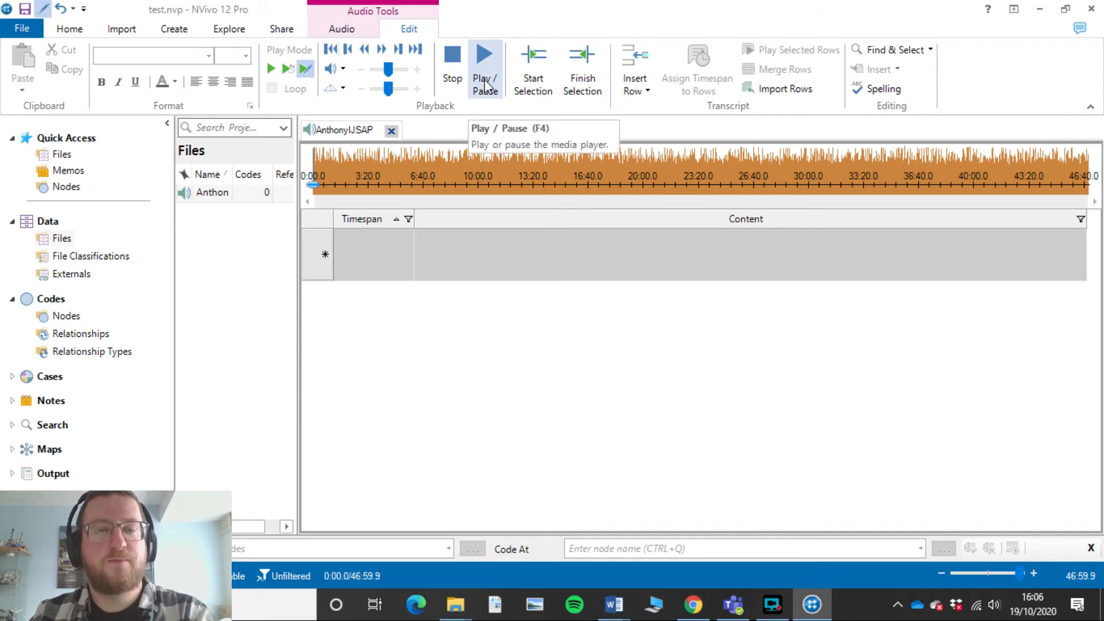
{"action": "mouse_move", "coordinate": [352, 188]}
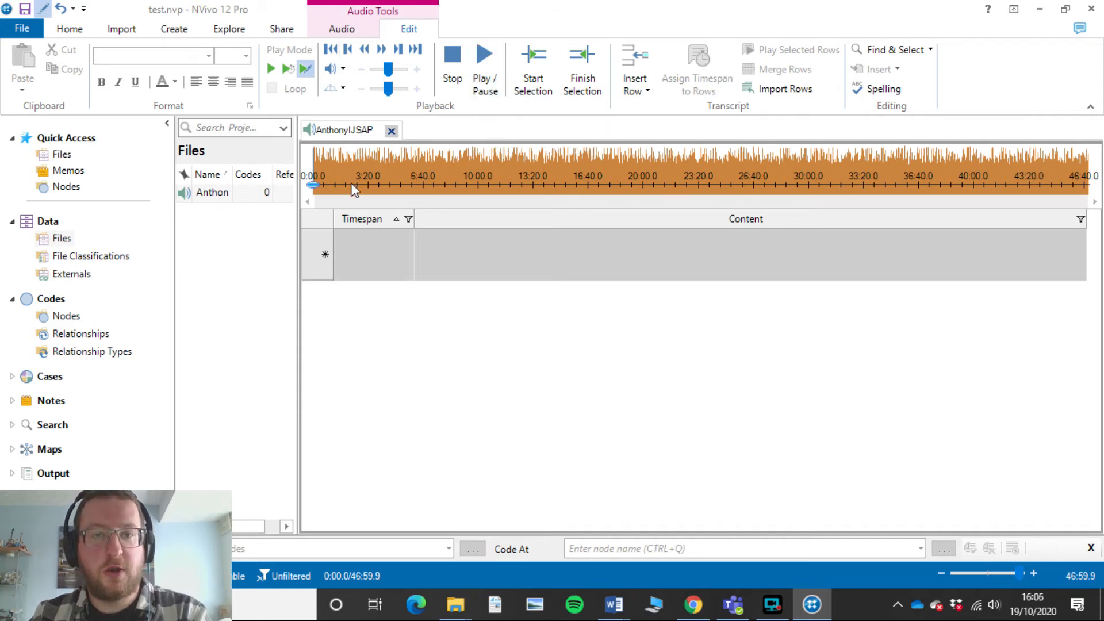
{"action": "left_click", "coordinate": [373, 254]}
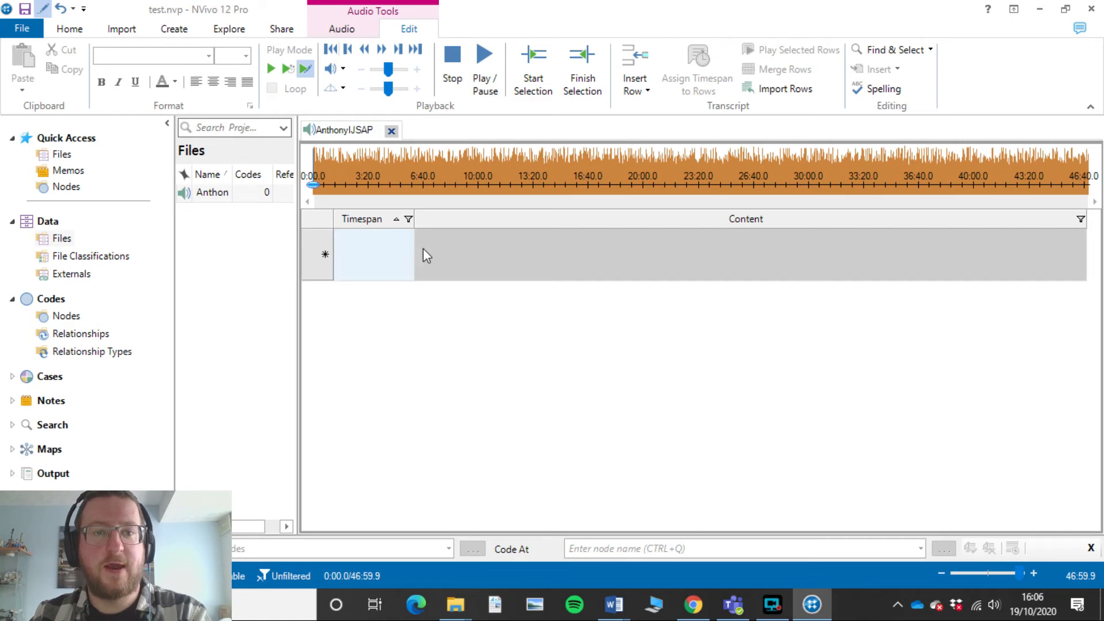
{"action": "mouse_move", "coordinate": [479, 237]}
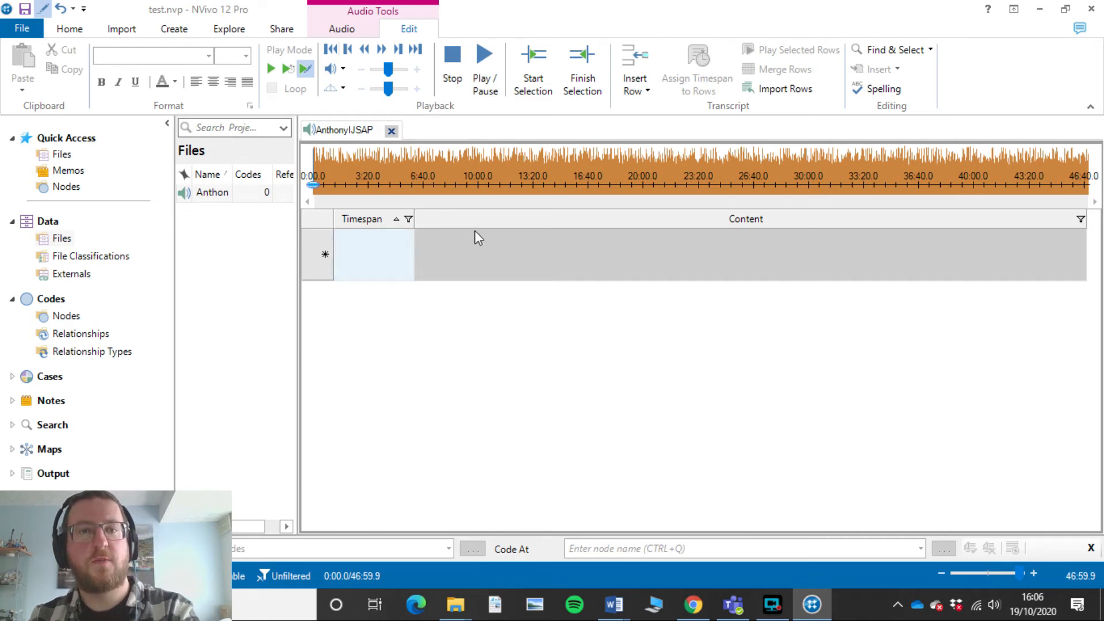
{"action": "mouse_move", "coordinate": [484, 68]}
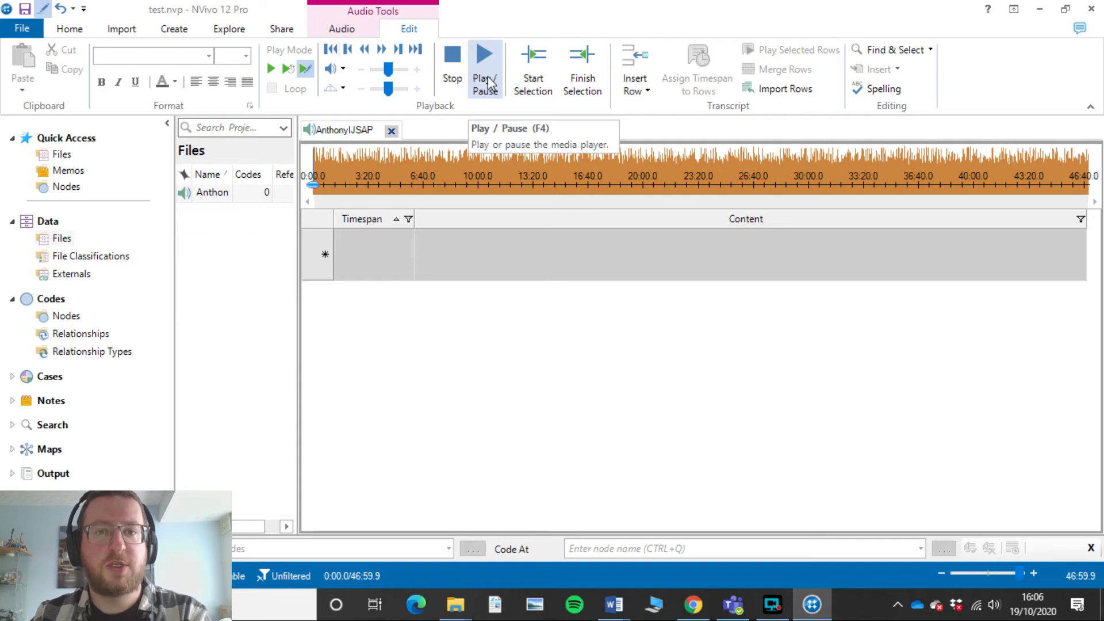
{"action": "mouse_move", "coordinate": [452, 67]}
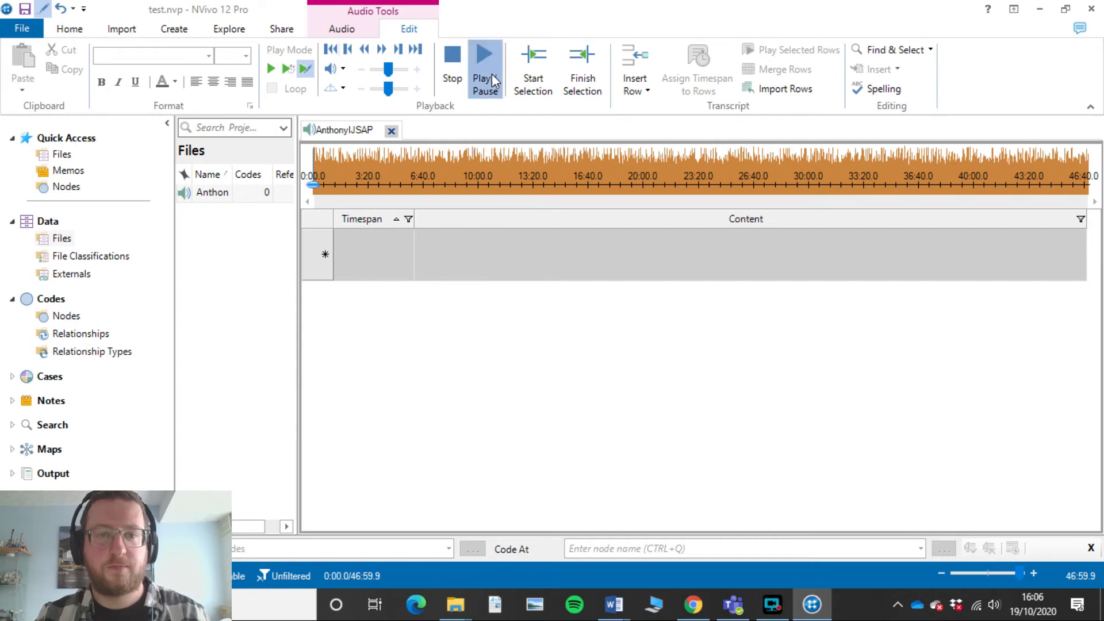
{"action": "mouse_move", "coordinate": [566, 247]}
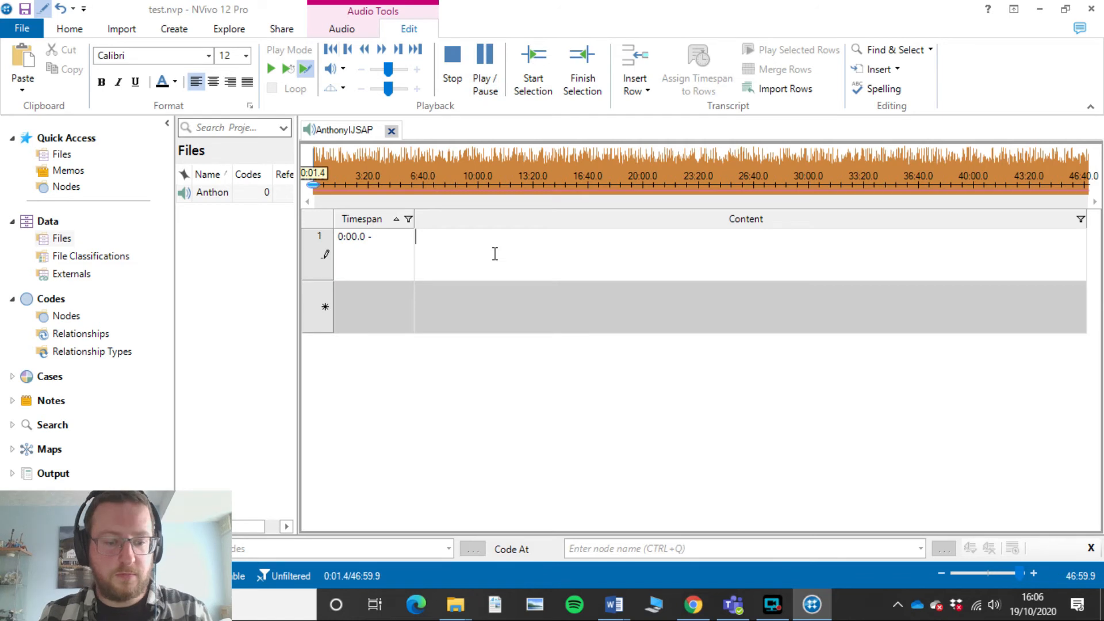
{"action": "type", "text": "test one teo"}
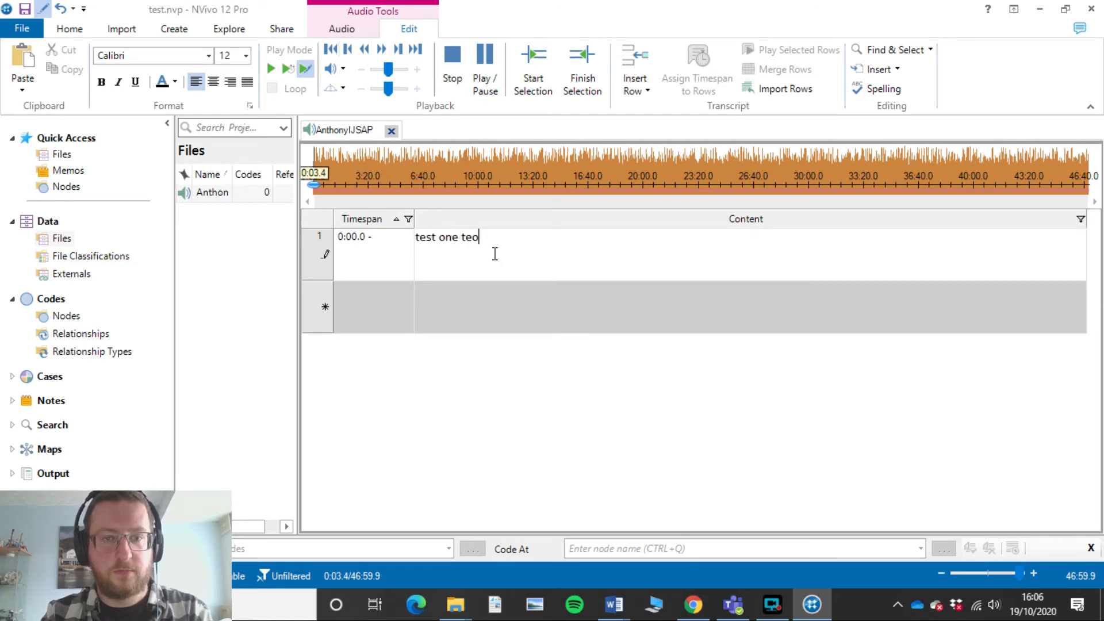
{"action": "type", "text": "wo"}
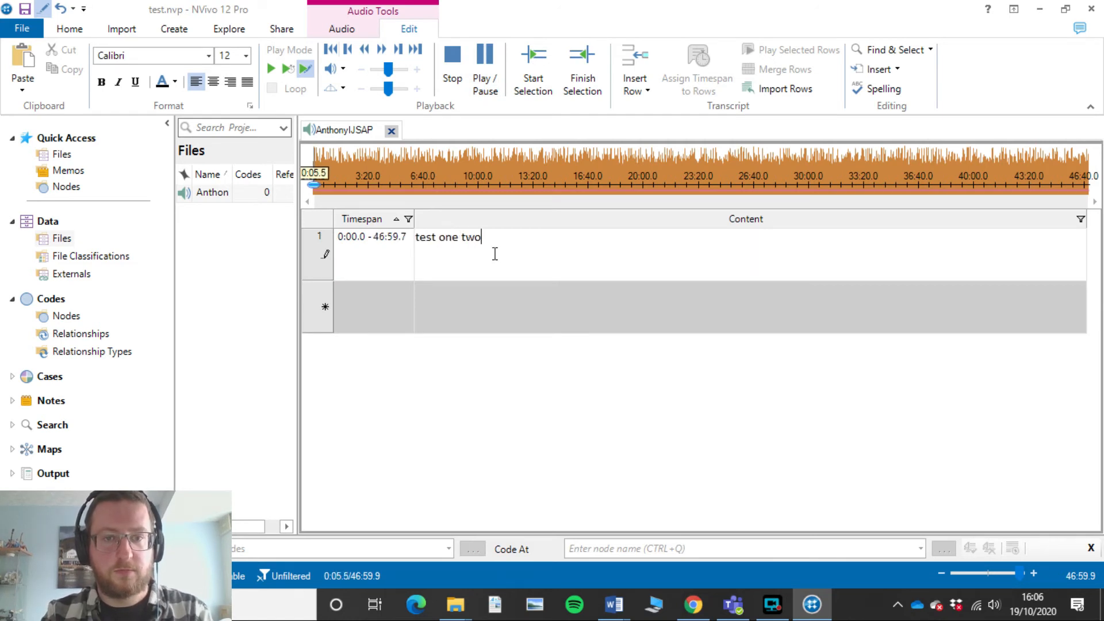
{"action": "type", "text": ", okay."}
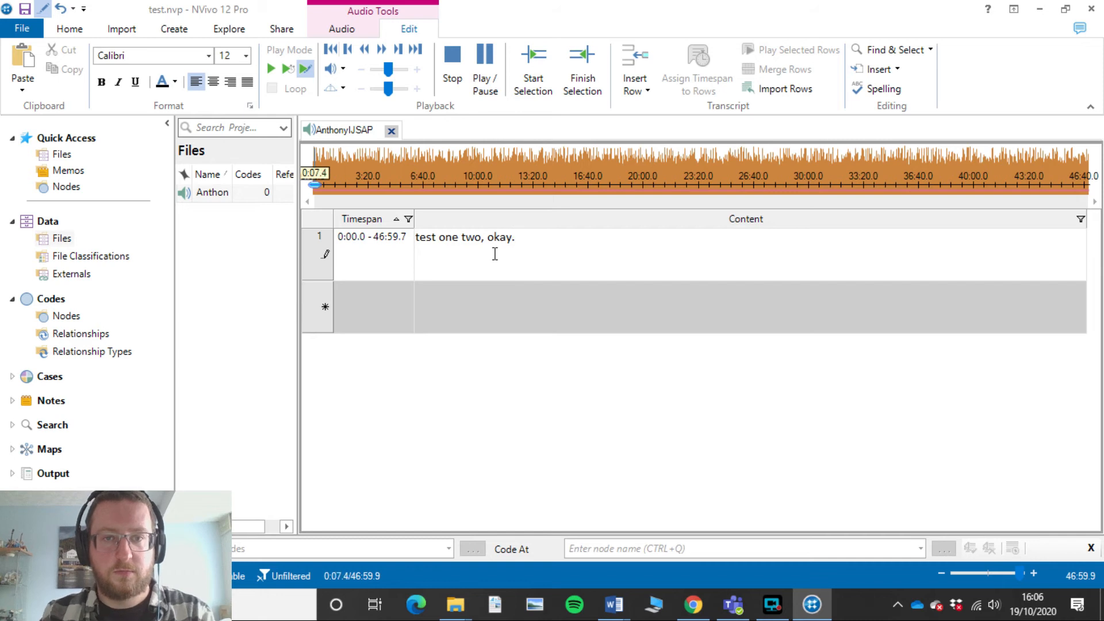
{"action": "left_click", "coordinate": [484, 53]}
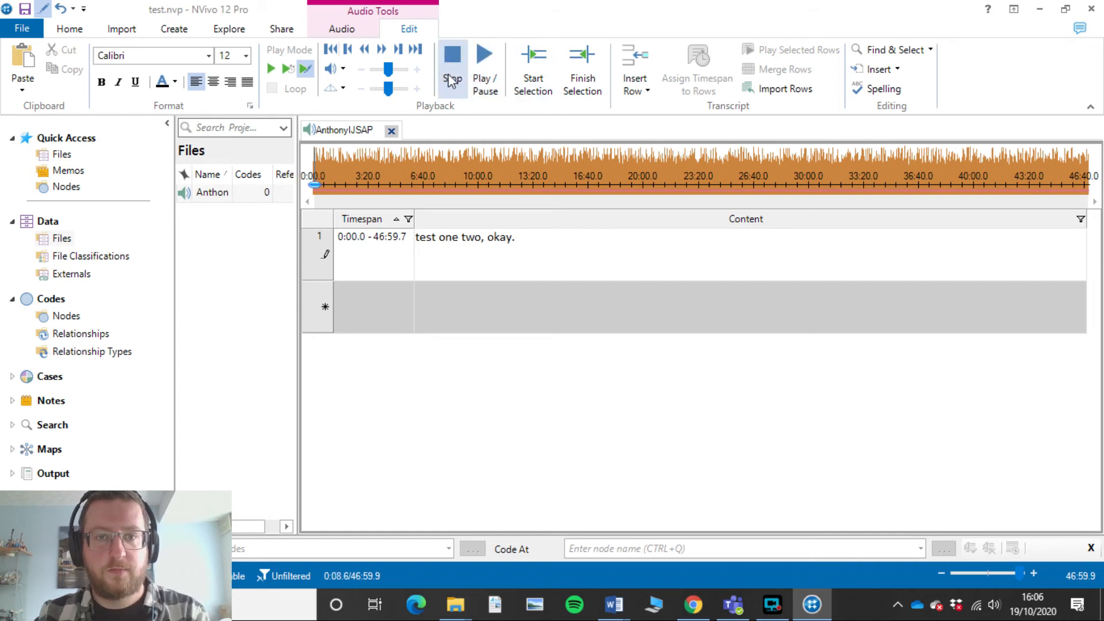
{"action": "left_click", "coordinate": [452, 69]}
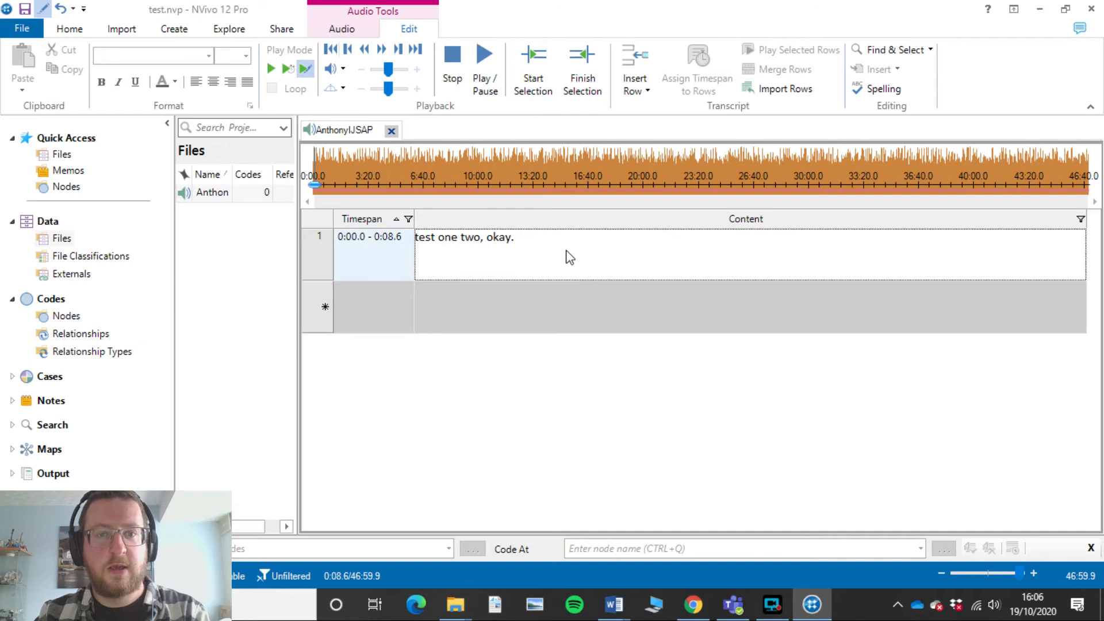
{"action": "mouse_move", "coordinate": [476, 250]}
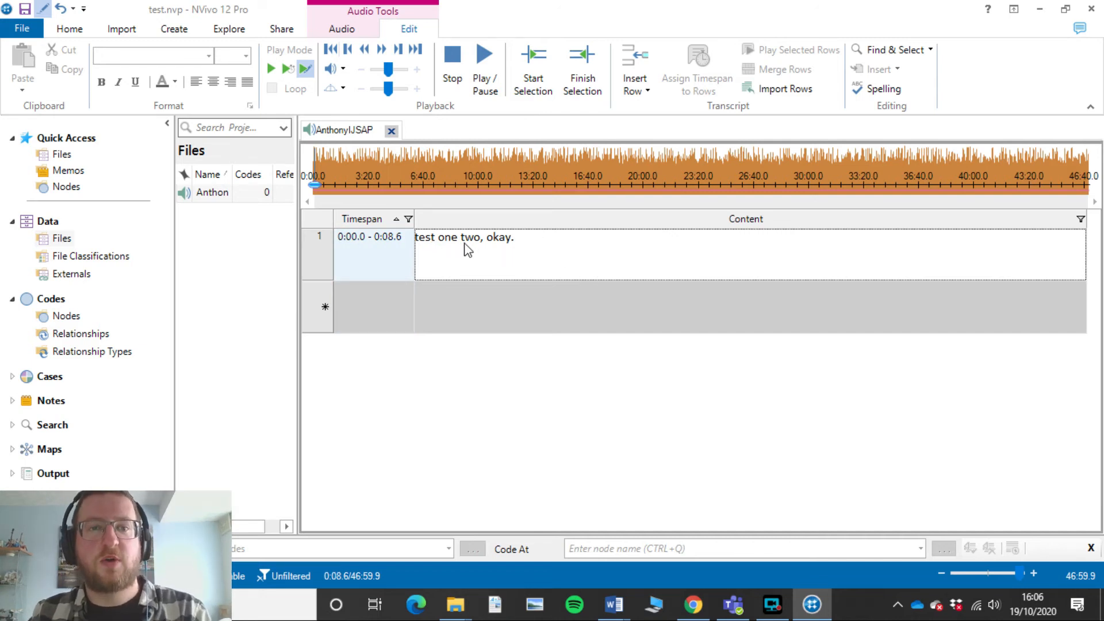
{"action": "mouse_move", "coordinate": [437, 245]}
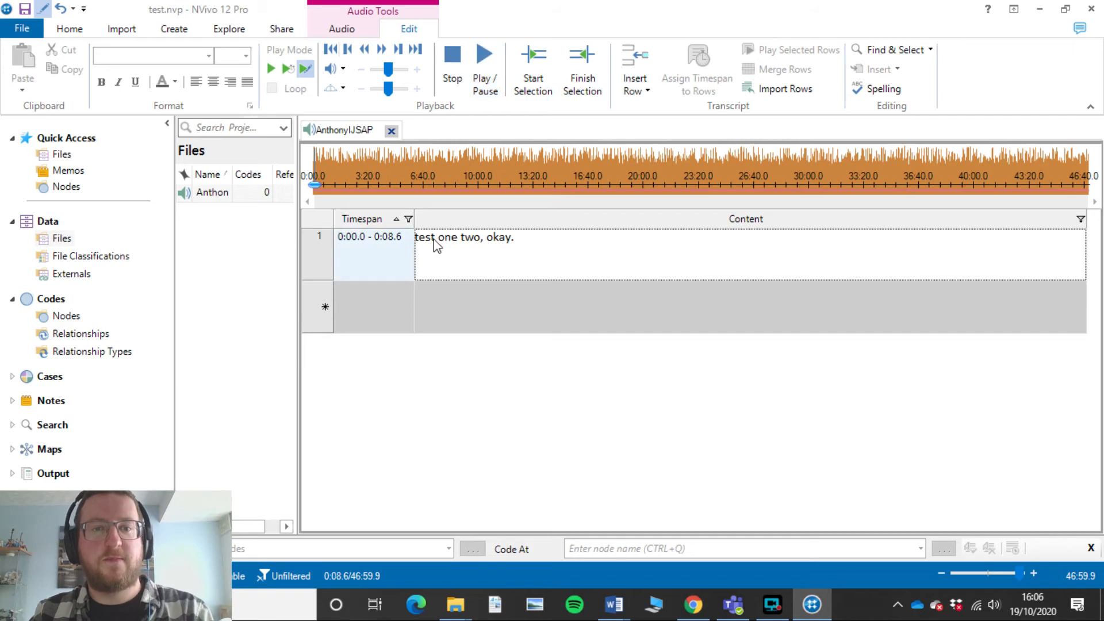
{"action": "mouse_move", "coordinate": [452, 57]}
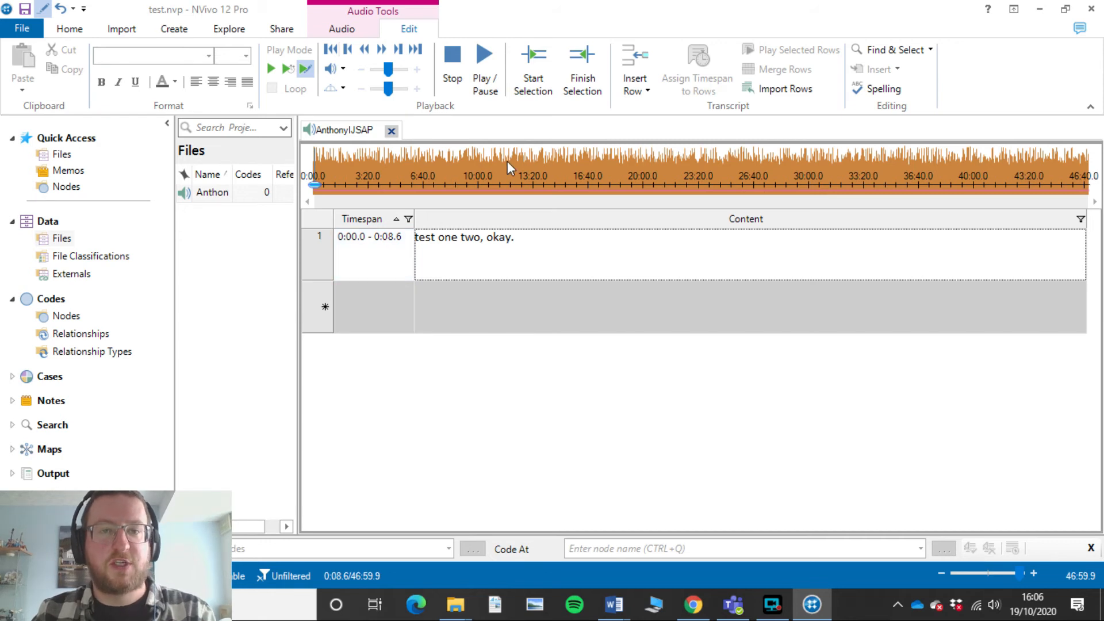
{"action": "mouse_move", "coordinate": [490, 122]}
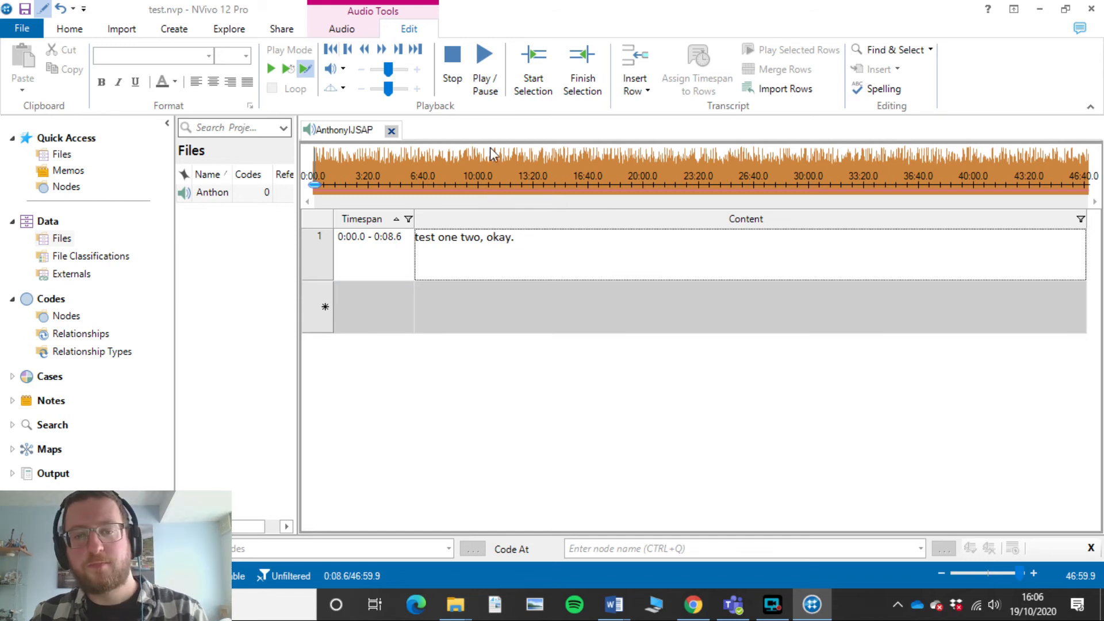
Step: Add an empty second transcript row spanning 0:08.6–0:10.4, then select row one's text
{"action": "left_click", "coordinate": [484, 56]}
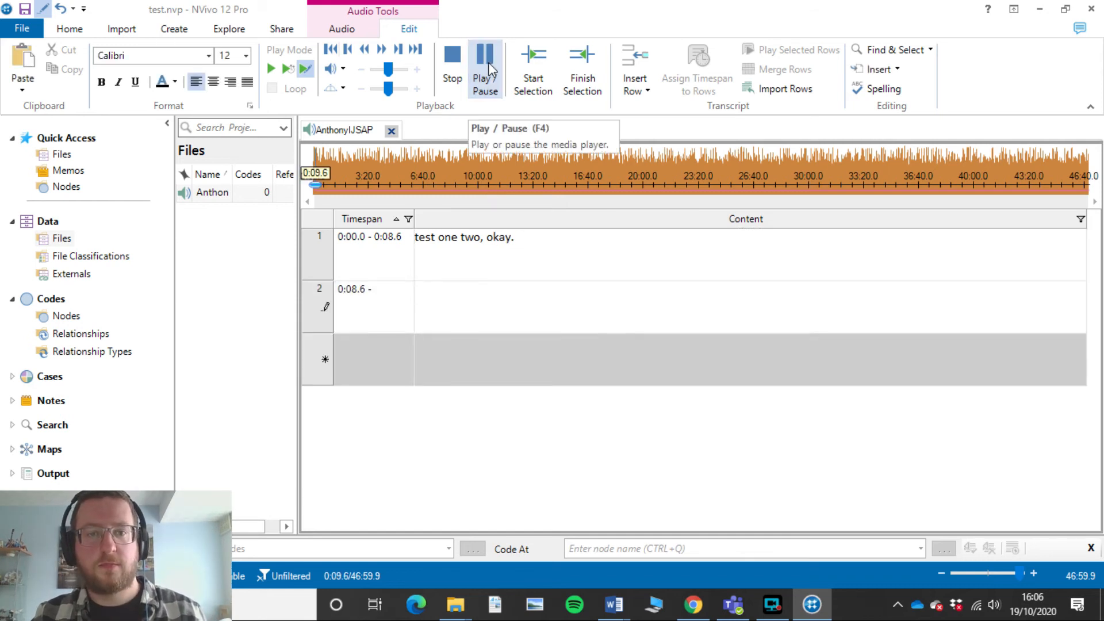
{"action": "left_click", "coordinate": [484, 66]}
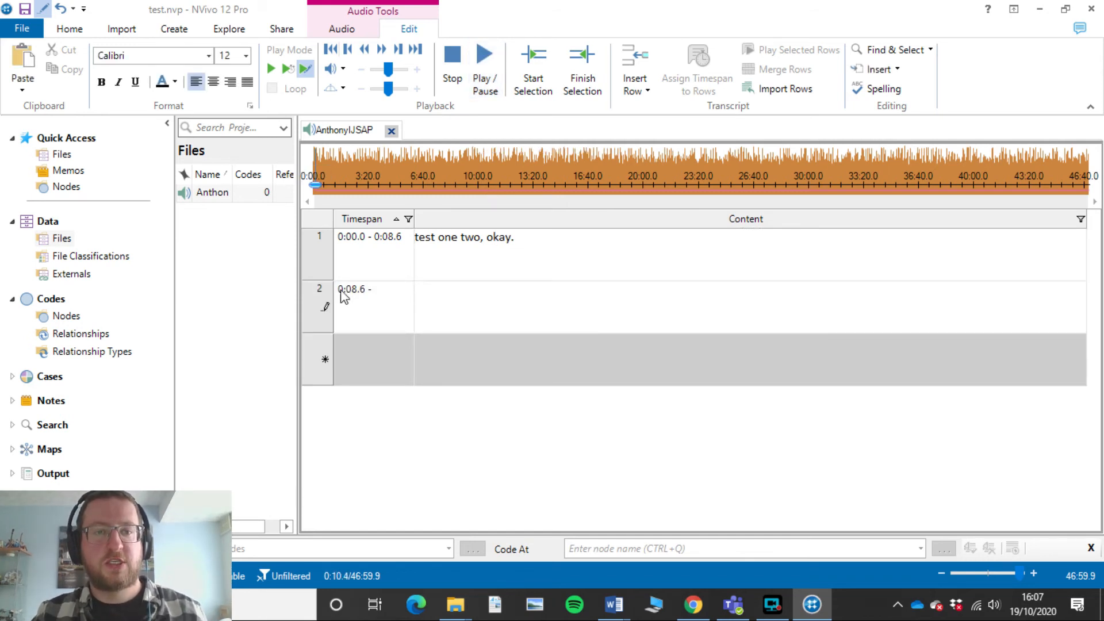
{"action": "mouse_move", "coordinate": [393, 280]}
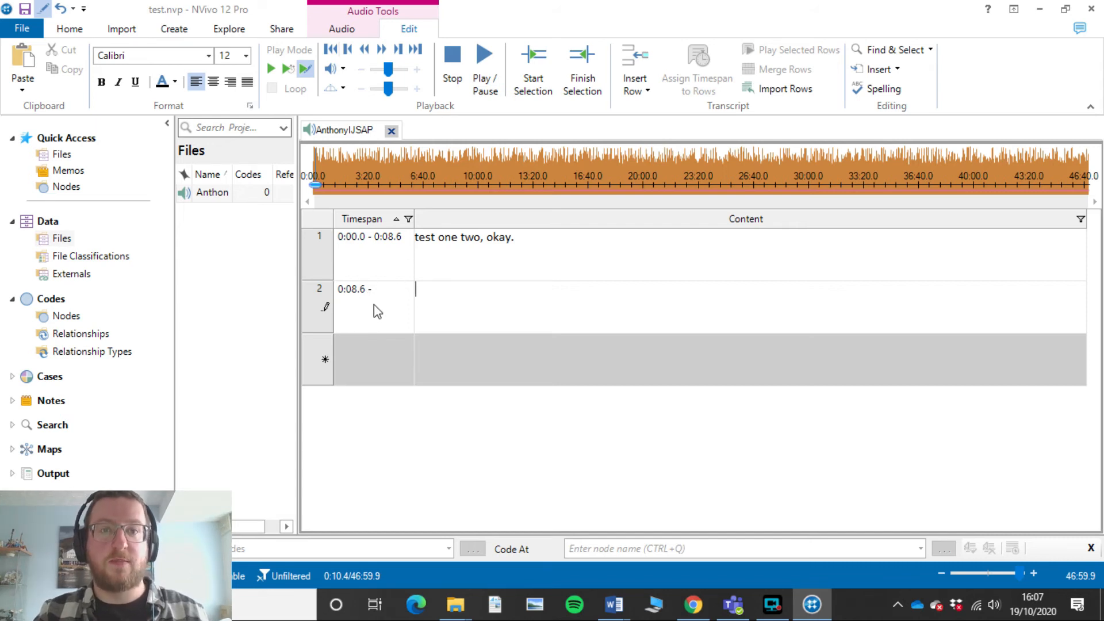
{"action": "mouse_move", "coordinate": [470, 191]}
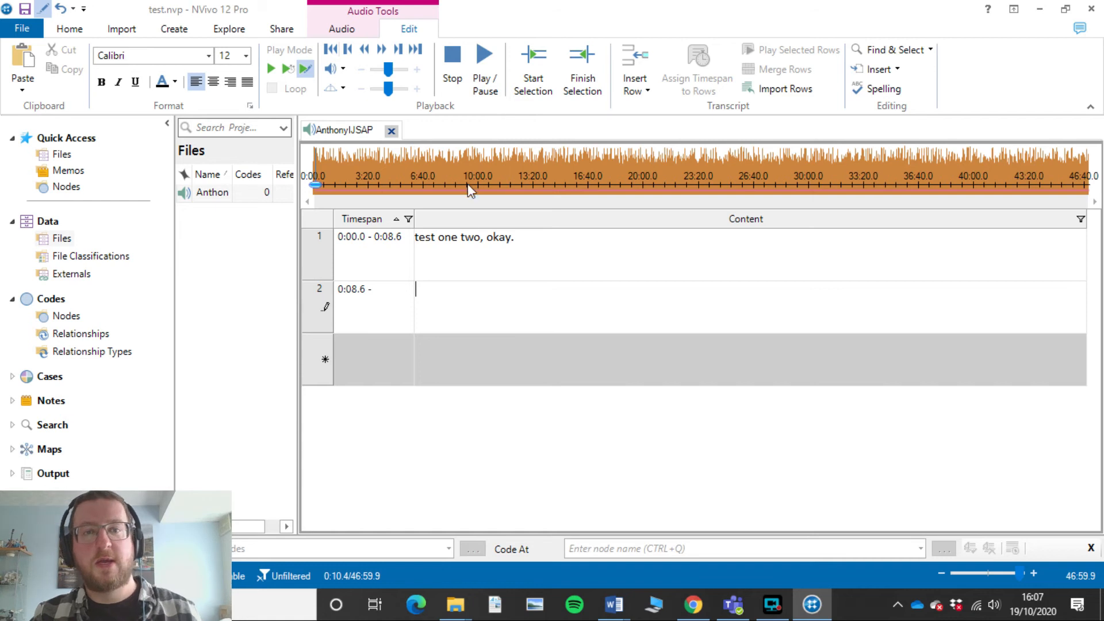
{"action": "mouse_move", "coordinate": [508, 268]}
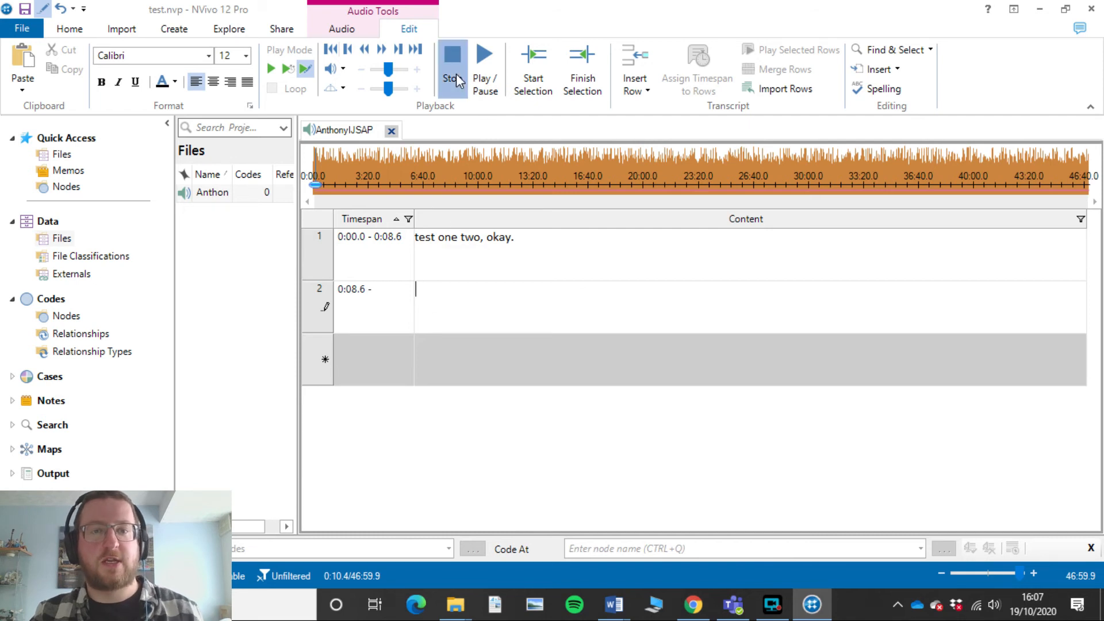
{"action": "left_click", "coordinate": [452, 54]}
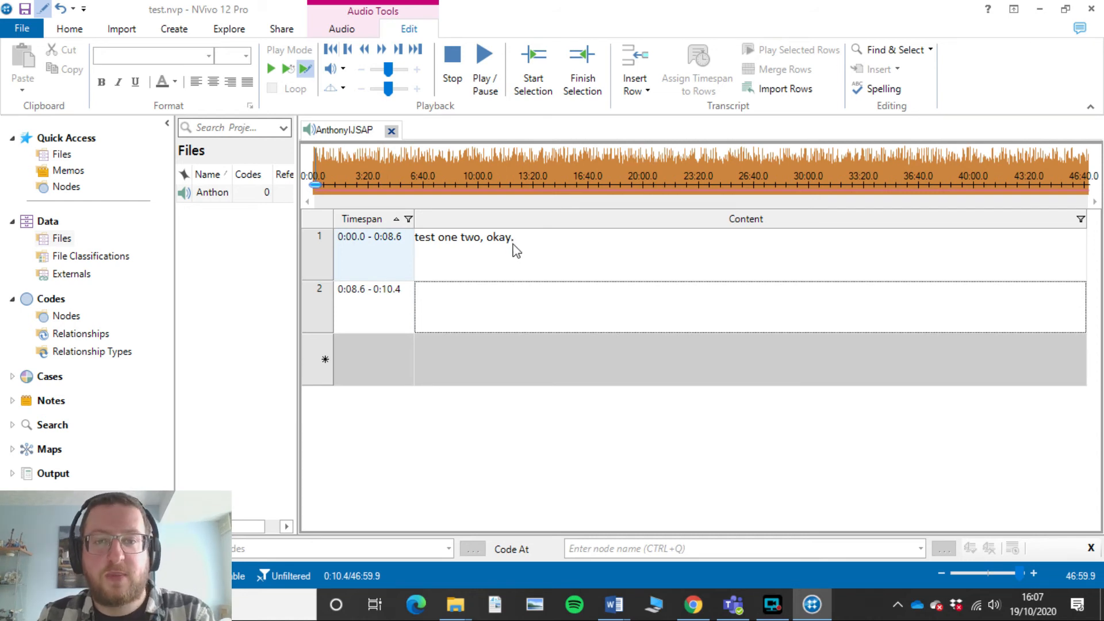
{"action": "mouse_move", "coordinate": [485, 68]}
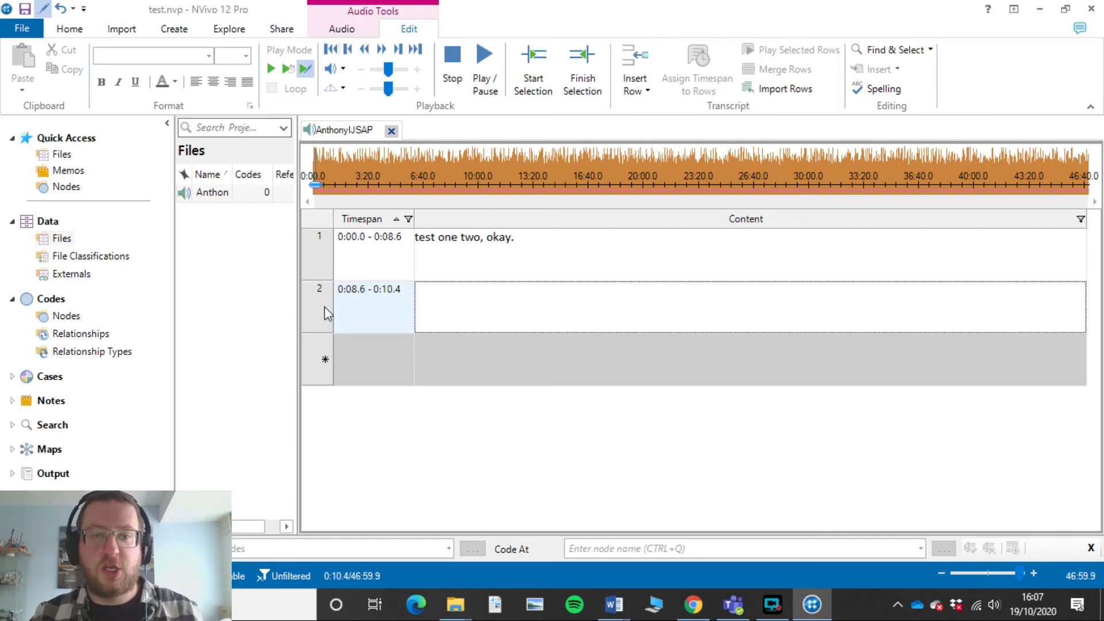
{"action": "mouse_move", "coordinate": [490, 317]}
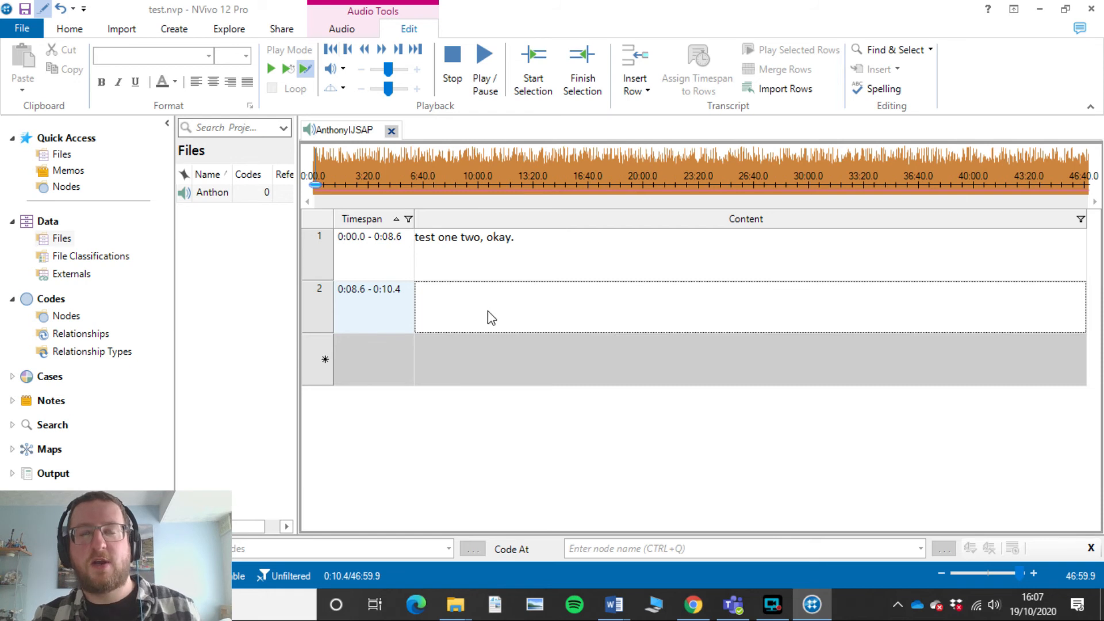
{"action": "mouse_move", "coordinate": [355, 304]}
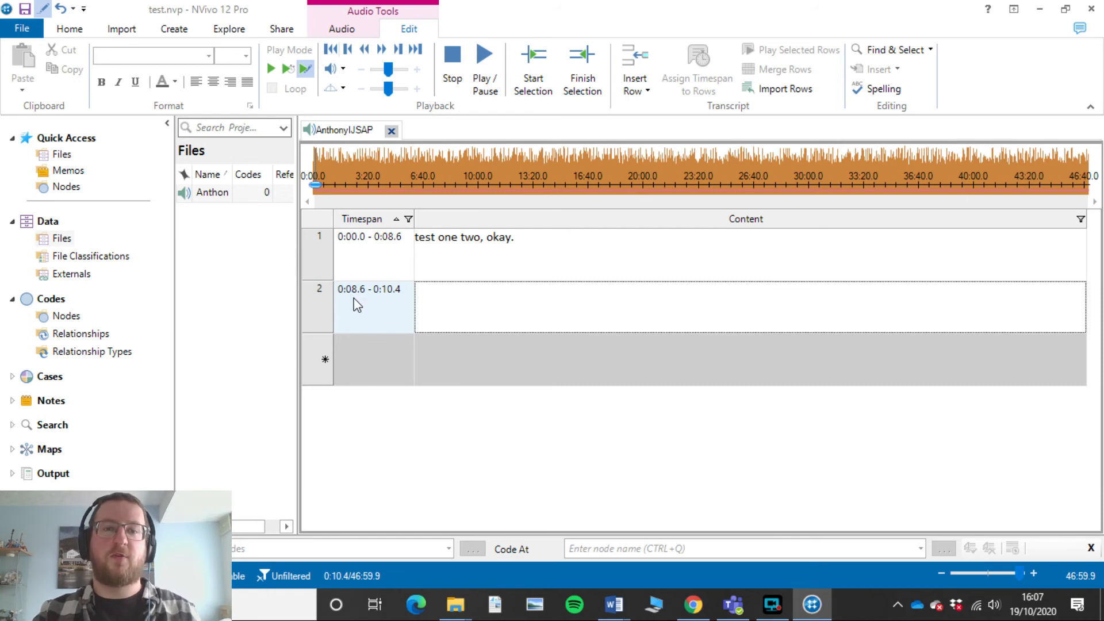
{"action": "mouse_move", "coordinate": [402, 308]}
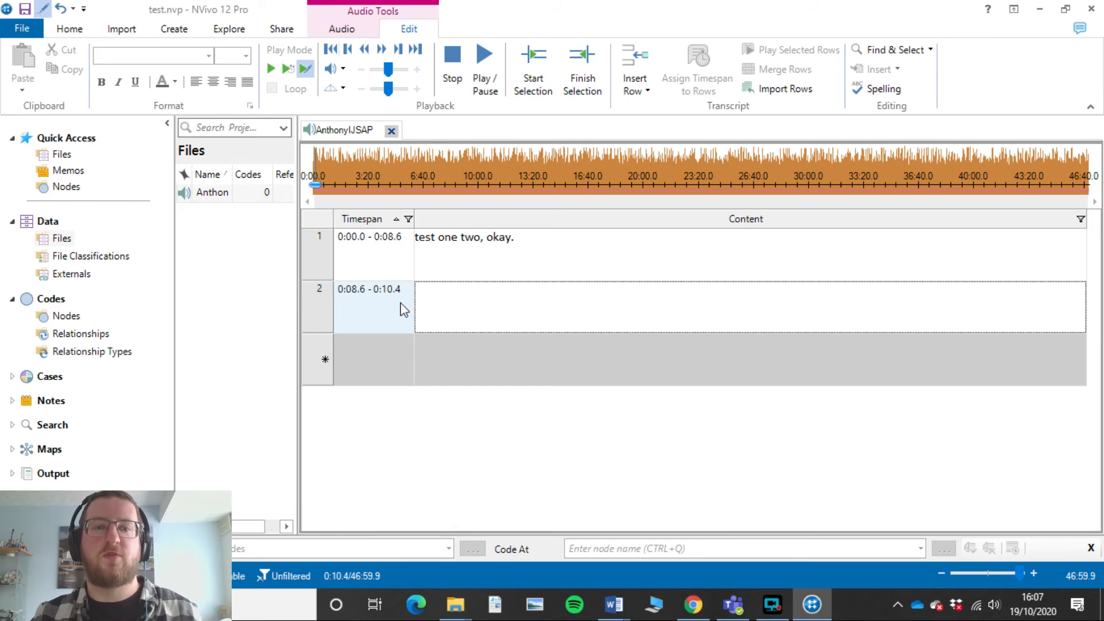
{"action": "left_click", "coordinate": [507, 237]}
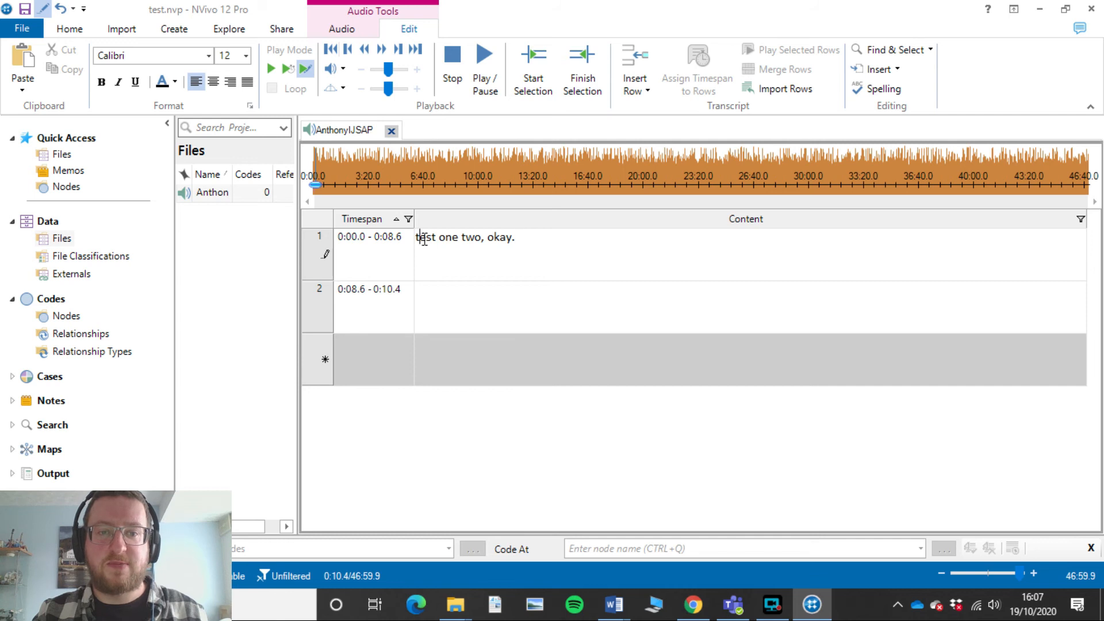
Step: Code row one's 'test one two, okay.' to a new node named 'test'
{"action": "right_click", "coordinate": [465, 238]}
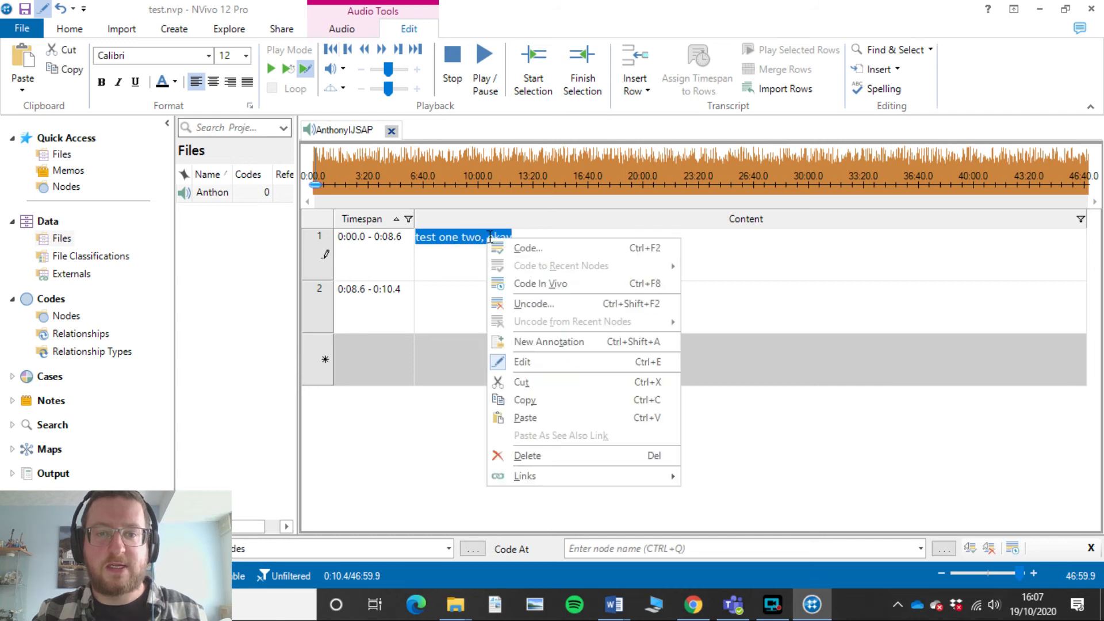
{"action": "left_click", "coordinate": [513, 258]}
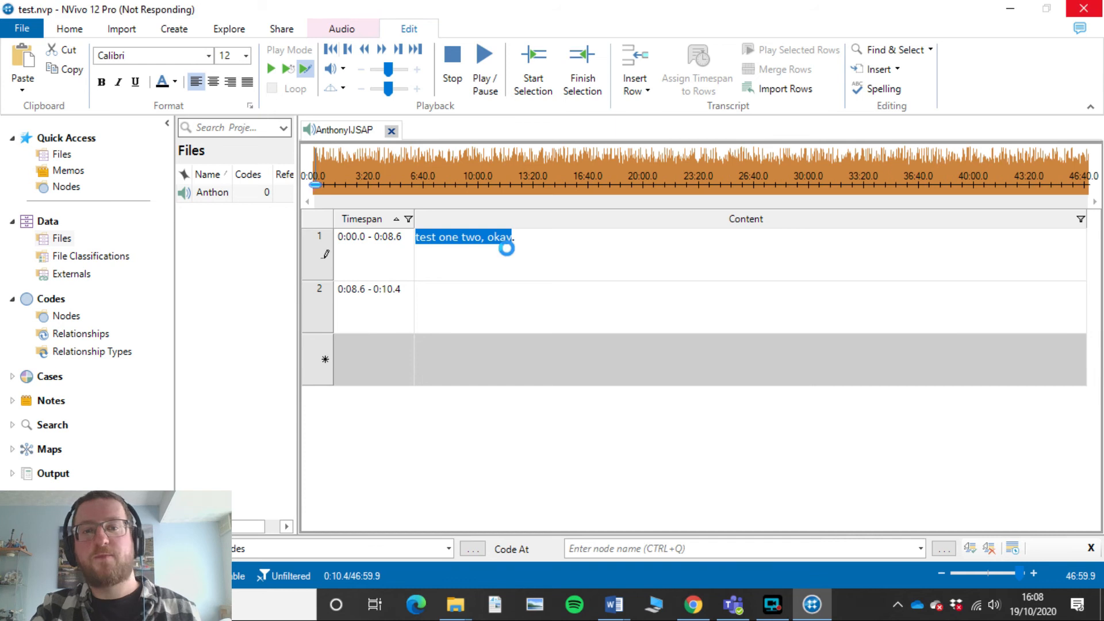
{"action": "left_click", "coordinate": [471, 549]}
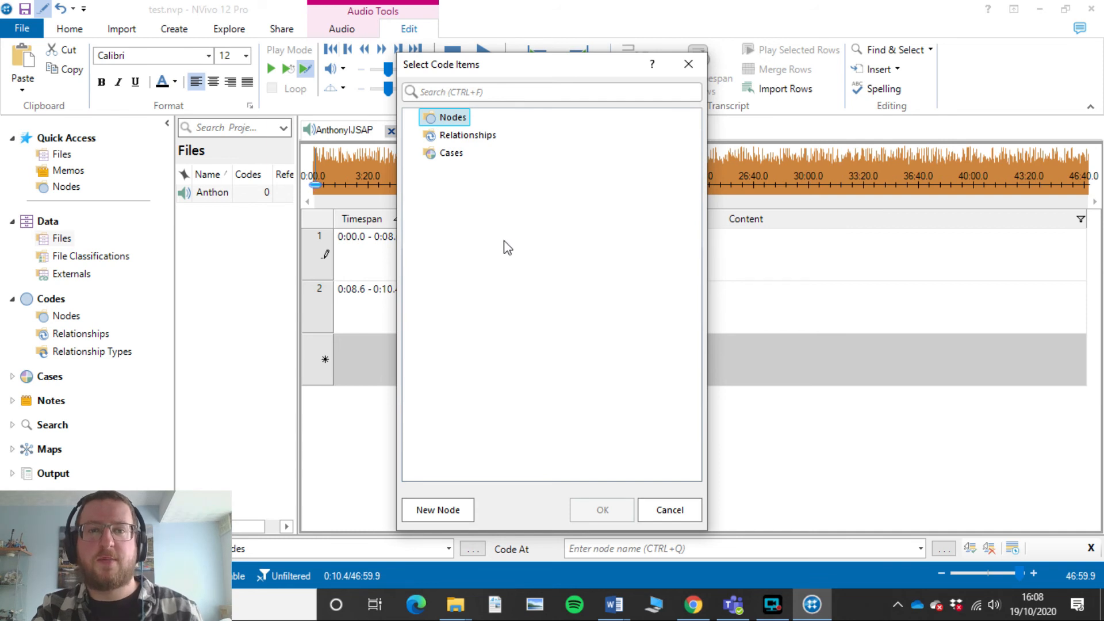
{"action": "mouse_move", "coordinate": [456, 118]}
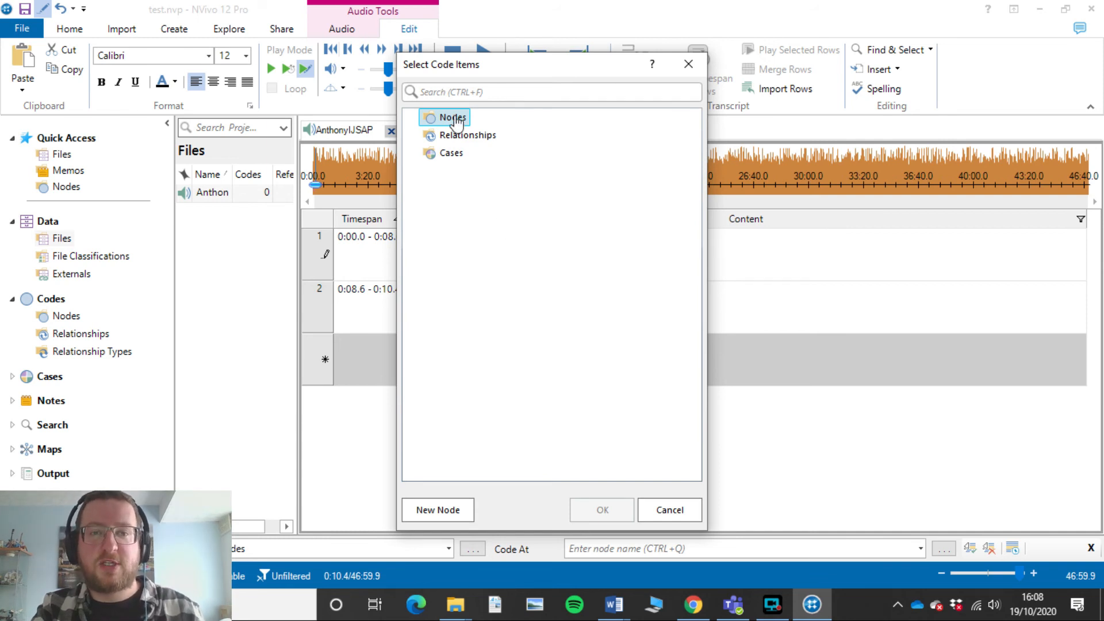
{"action": "mouse_move", "coordinate": [438, 510]}
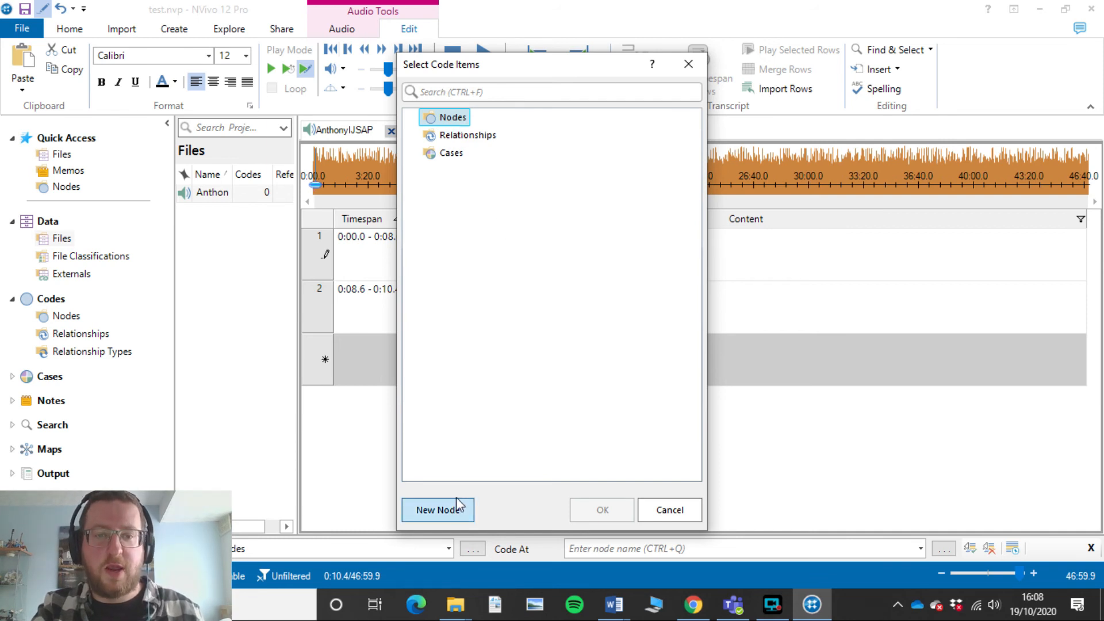
{"action": "left_click", "coordinate": [437, 510]}
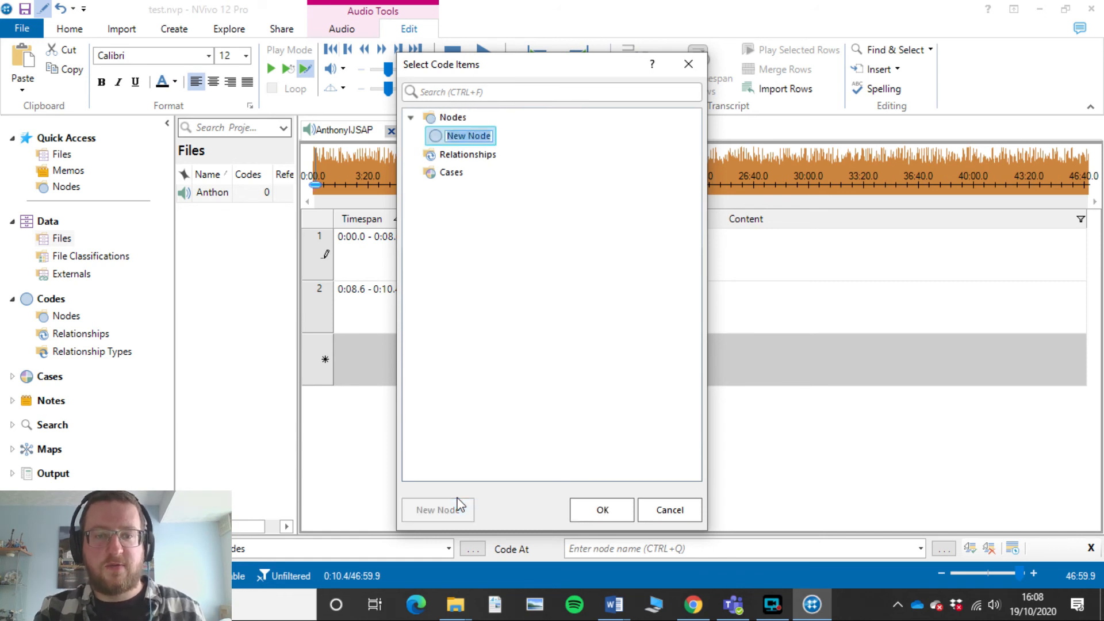
{"action": "type", "text": "test one two, okay."}
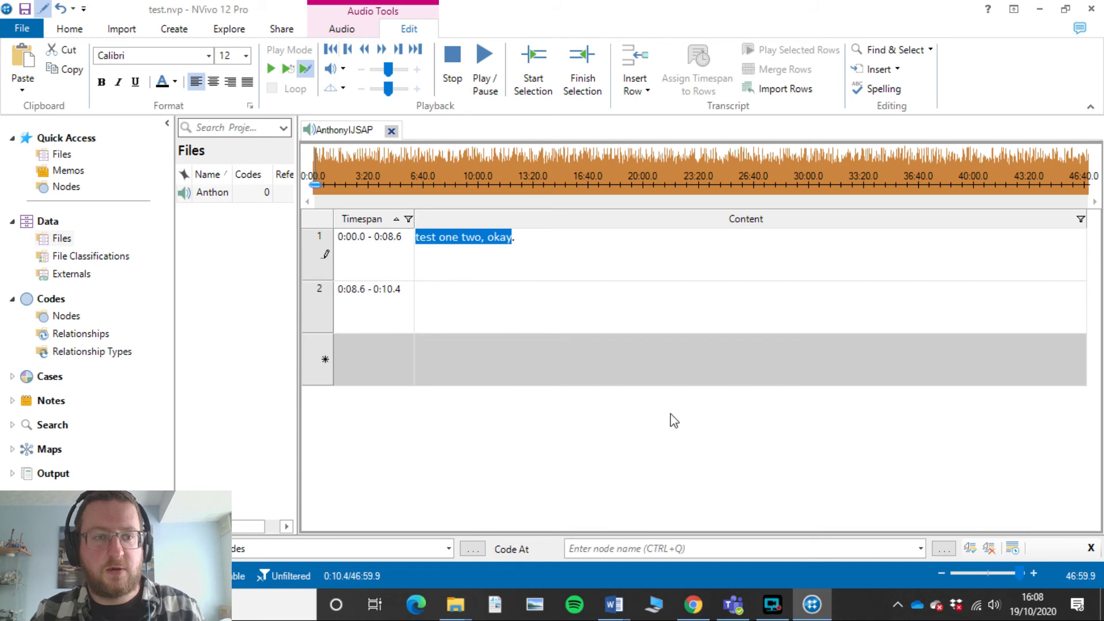
{"action": "left_click", "coordinate": [65, 316]}
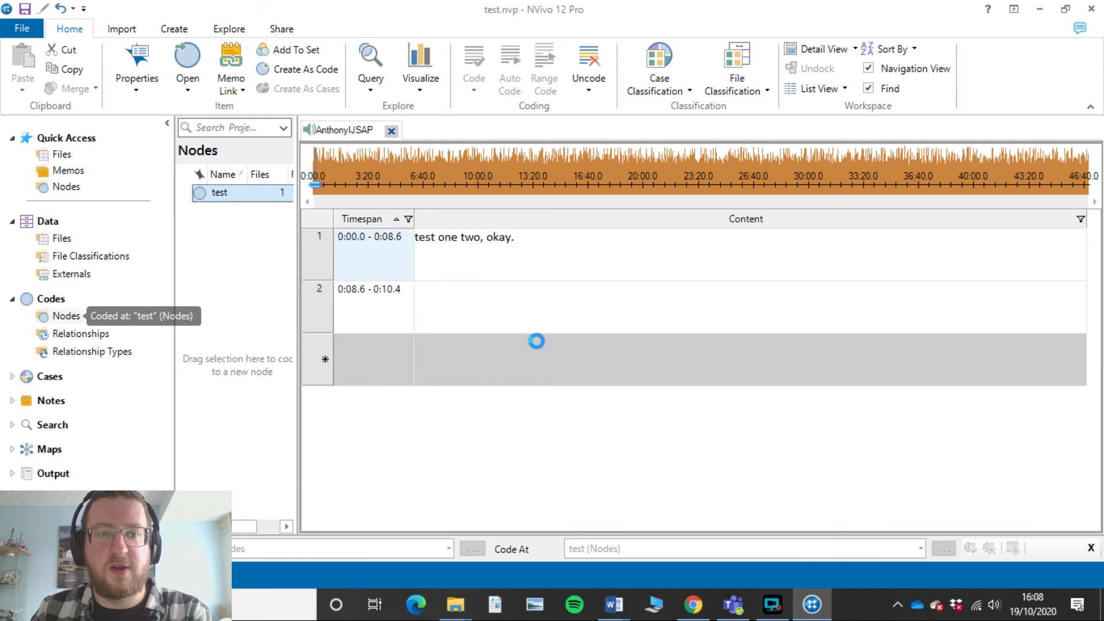
Step: Open the test node and view its reference 'test one two, okay' at 0.30% coverage
{"action": "double_click", "coordinate": [219, 192]}
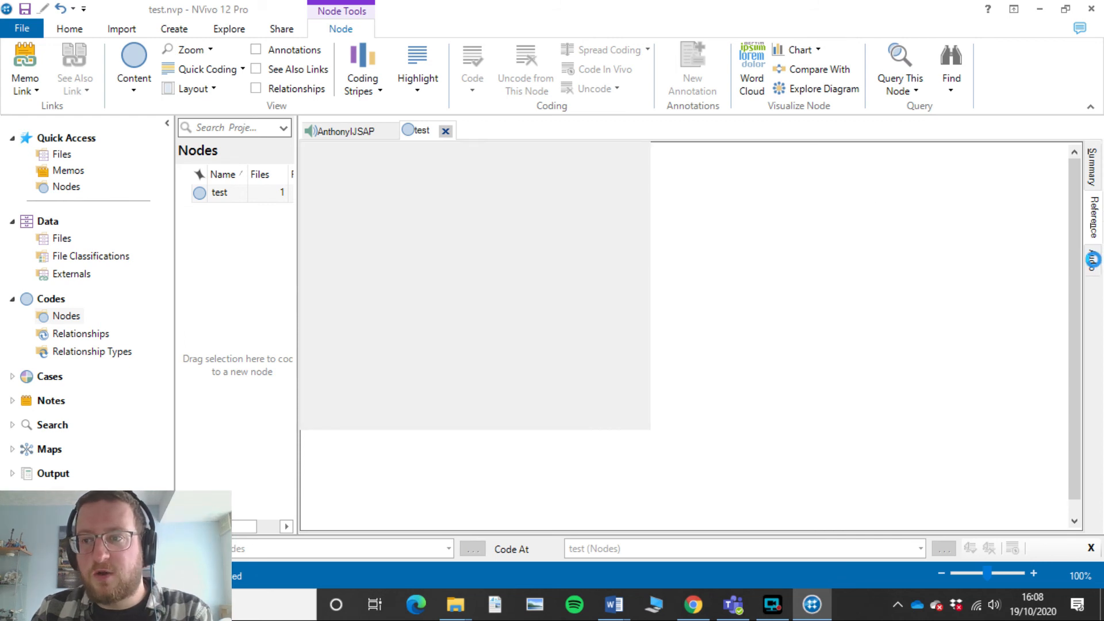
{"action": "left_click", "coordinate": [346, 131]}
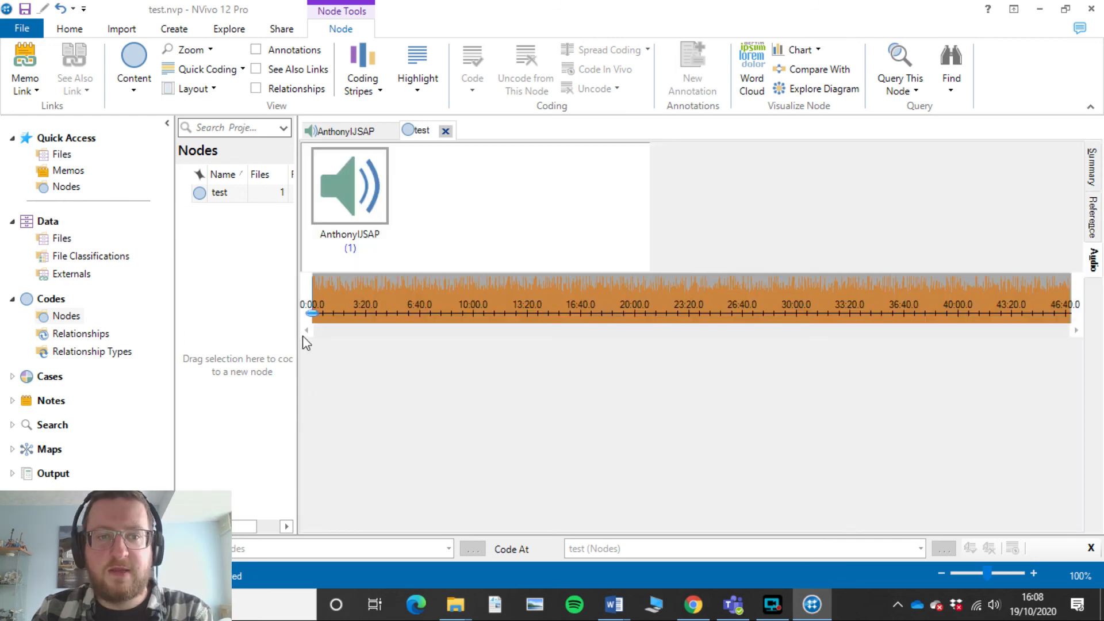
{"action": "left_click", "coordinate": [349, 185]}
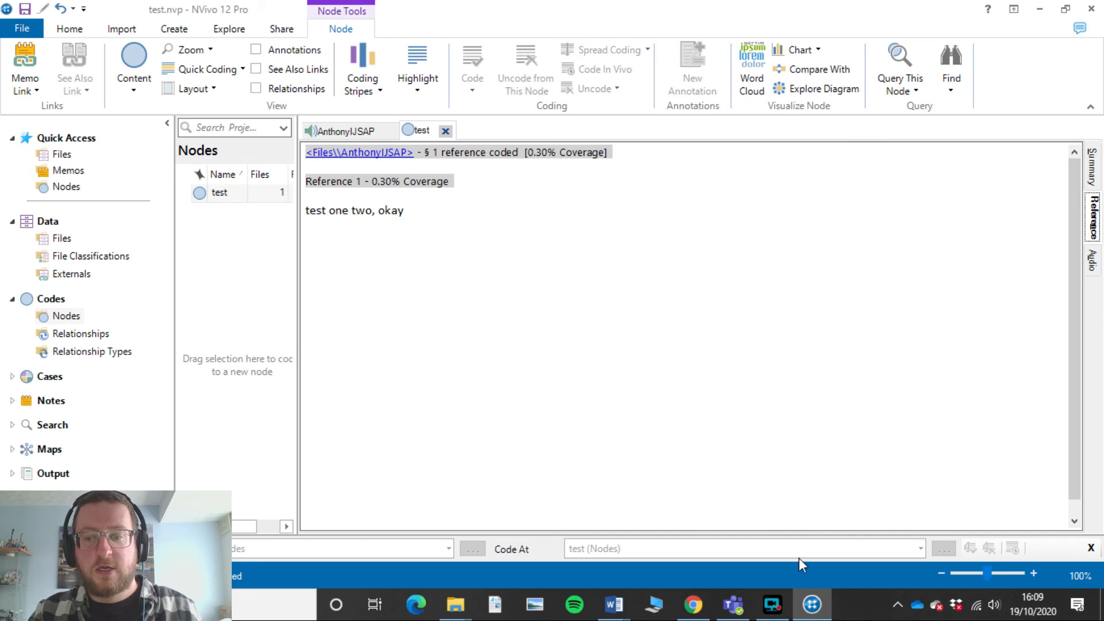
{"action": "mouse_move", "coordinate": [786, 593]}
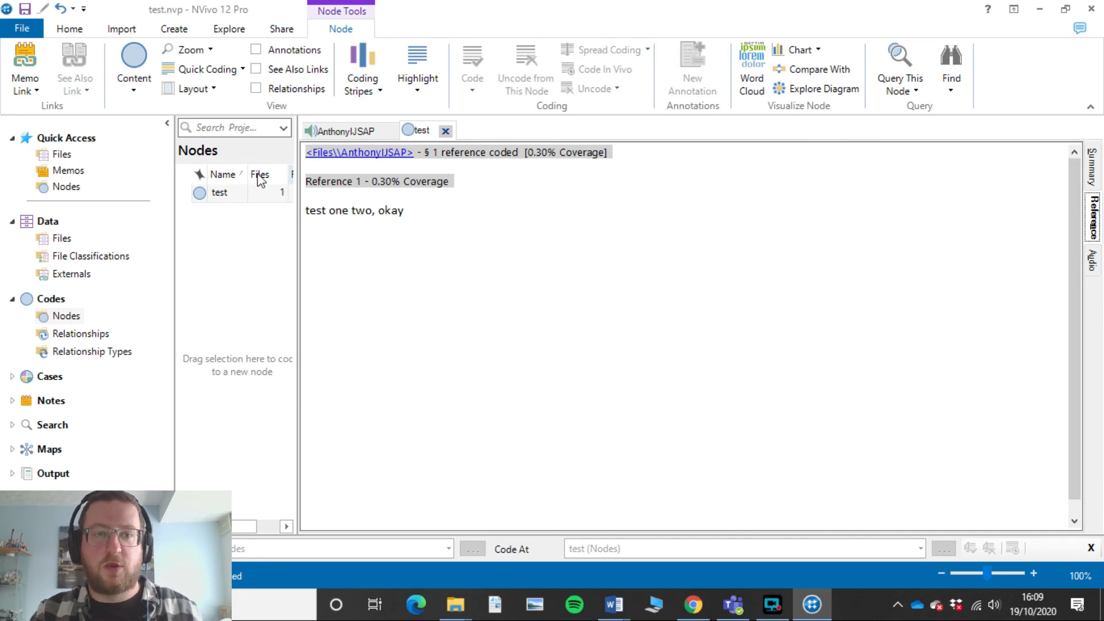
Step: Confirm the audio shows one code in Files and return to the coded transcript passage
{"action": "left_click", "coordinate": [62, 239]}
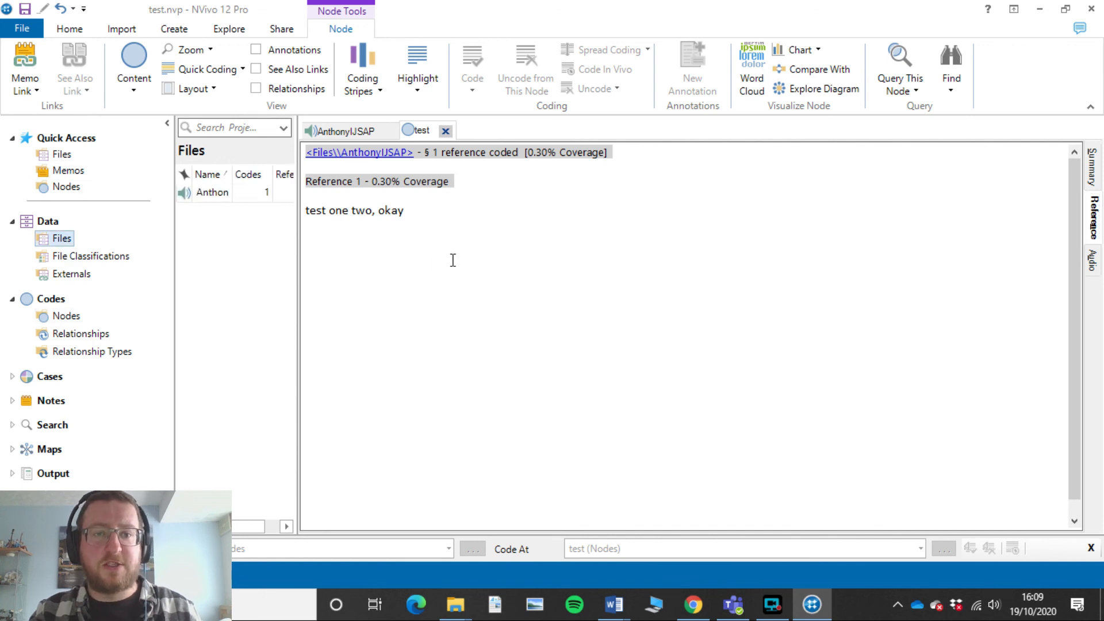
{"action": "left_click", "coordinate": [69, 29]}
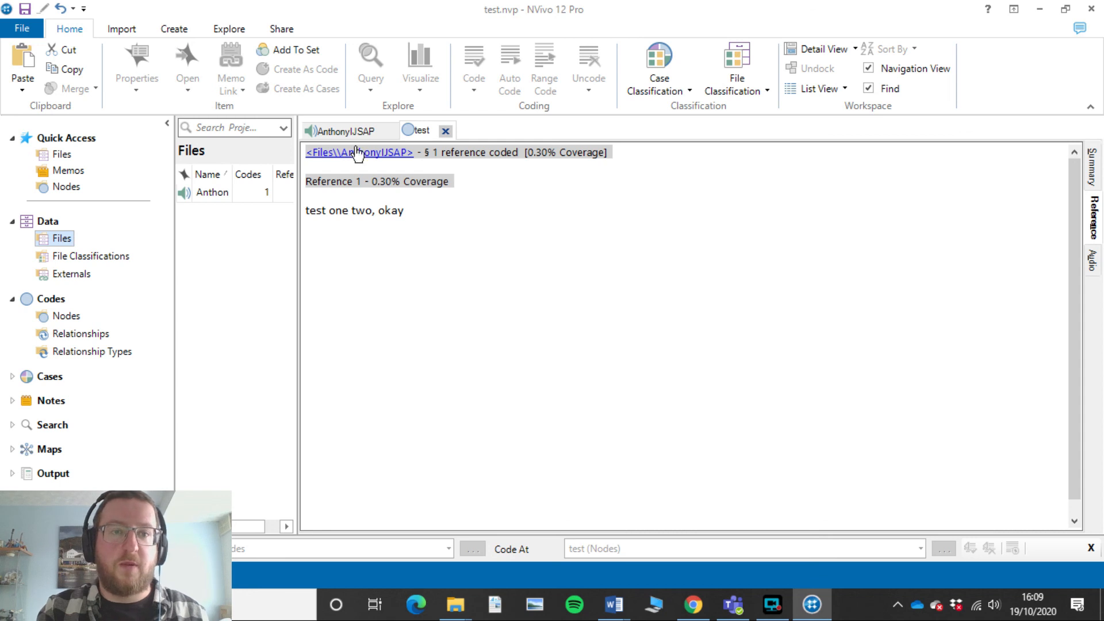
{"action": "left_click", "coordinate": [345, 131]}
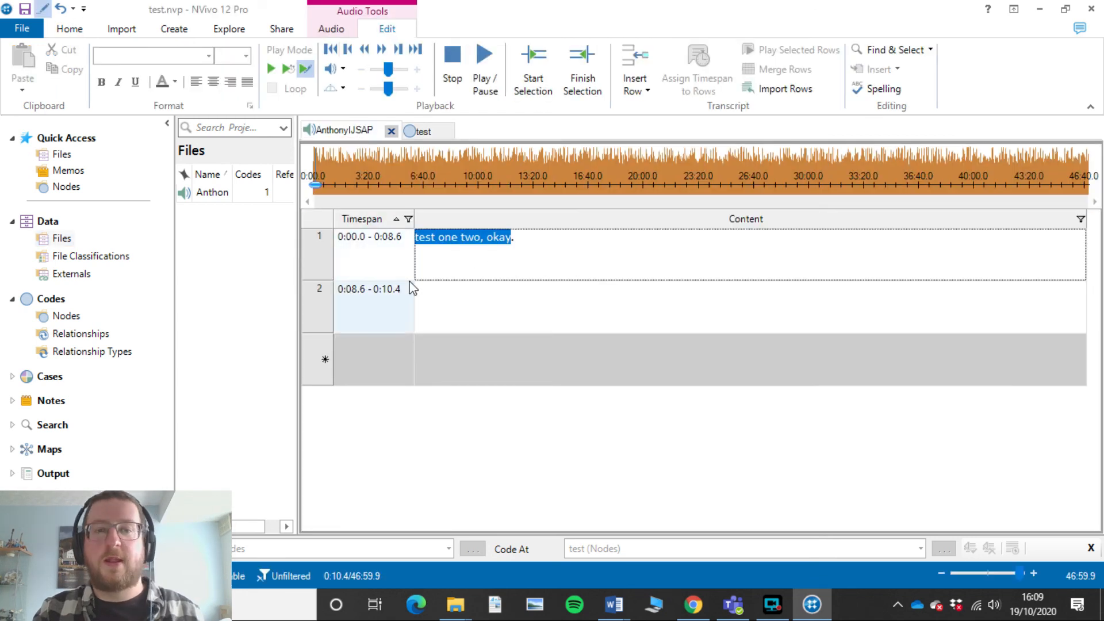